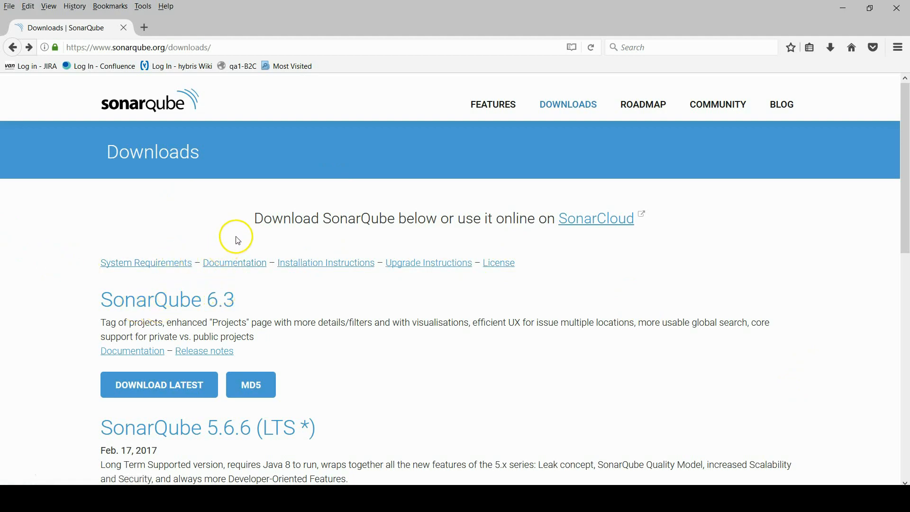
pyautogui.moveTo(246, 184)
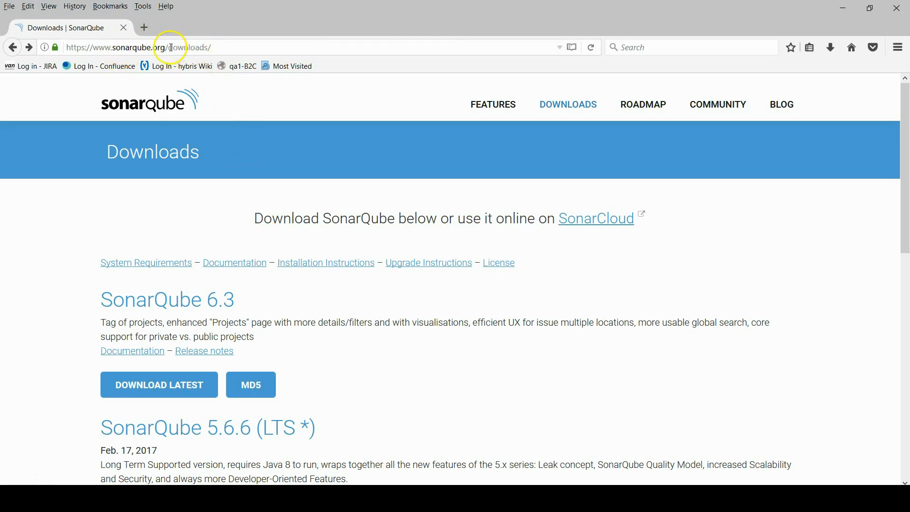
pyautogui.moveTo(214, 111)
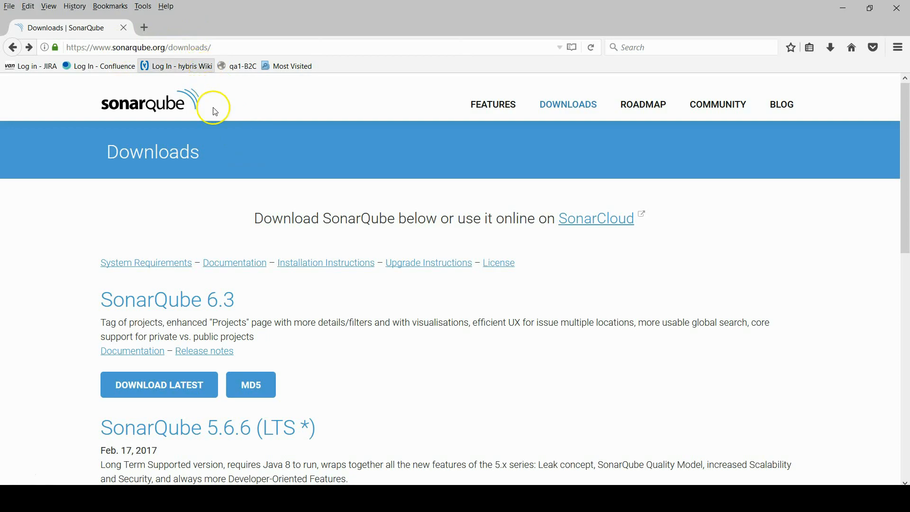
pyautogui.moveTo(204, 290)
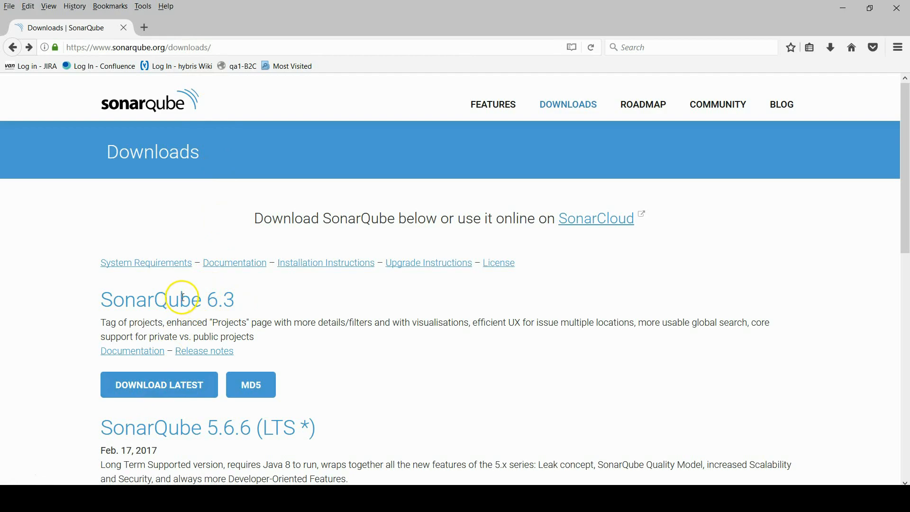
pyautogui.moveTo(238, 309)
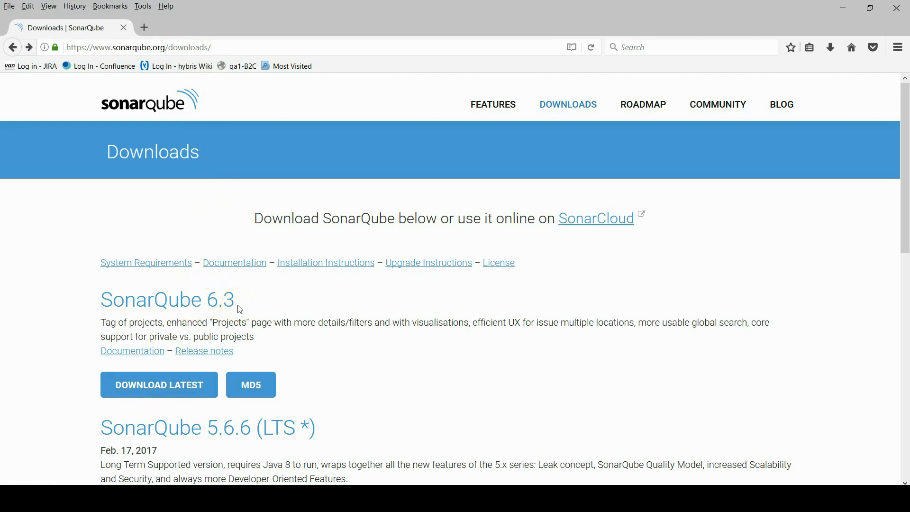
# Download the latest SonarQube 6.3 release from the SonarQube downloads page.
pyautogui.click(179, 386)
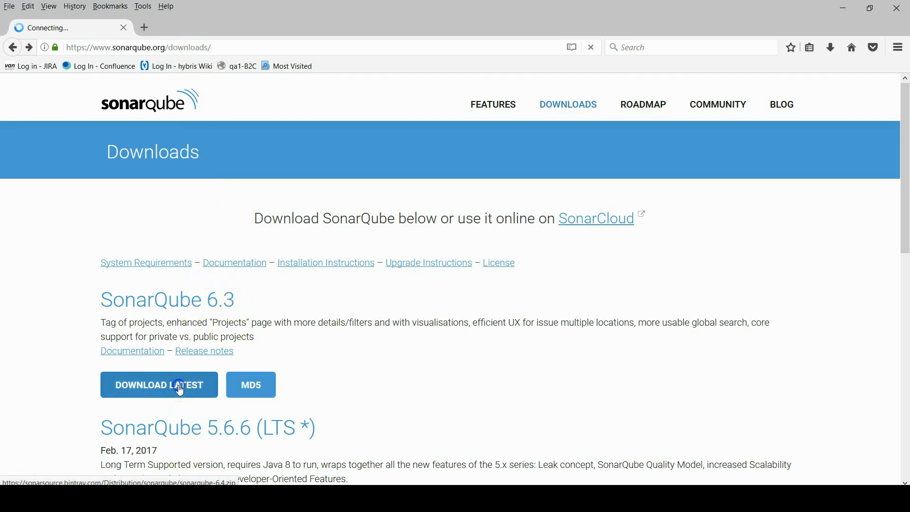
pyautogui.click(178, 384)
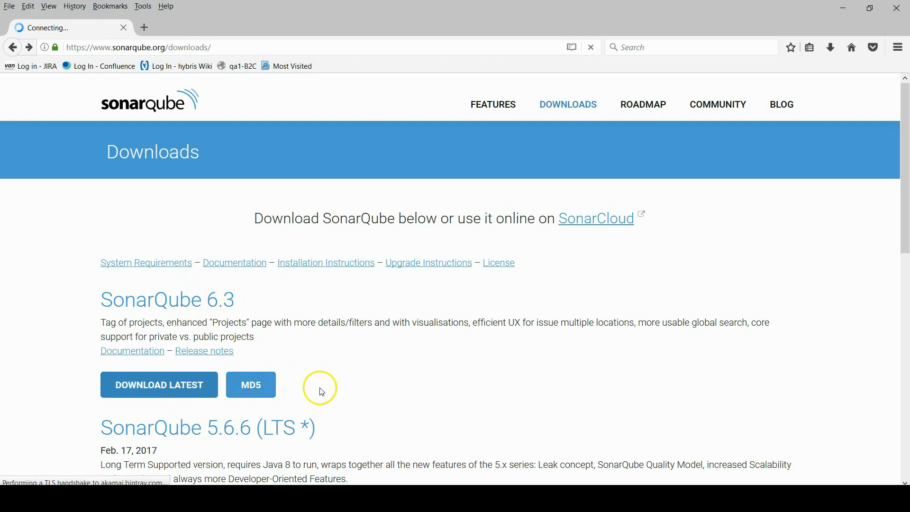
pyautogui.click(159, 385)
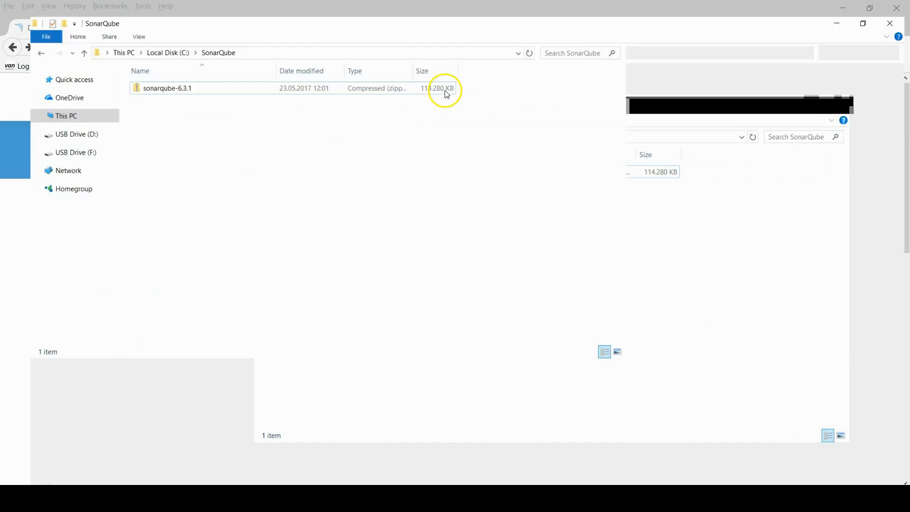
# Extract sonarqube-6.3.1.zip in place and browse into its bin\windows-x86-64 folder.
pyautogui.rightClick(161, 74)
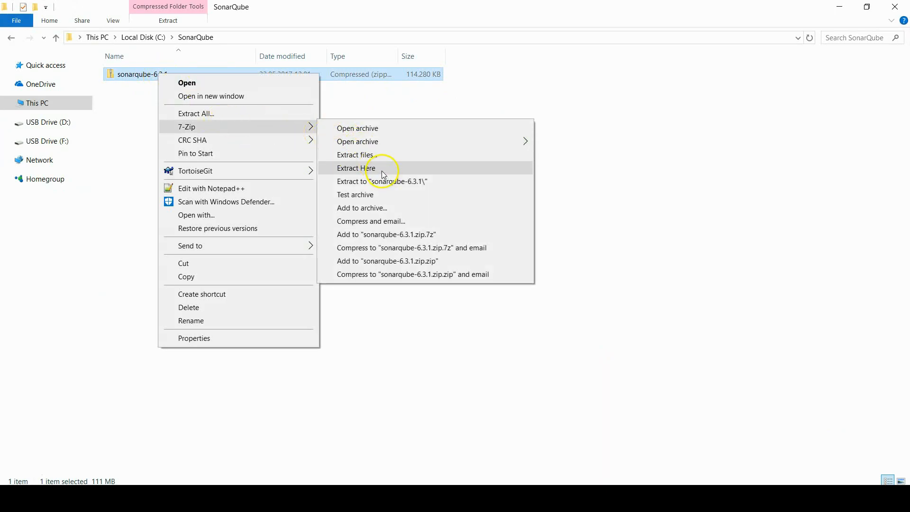
pyautogui.click(357, 168)
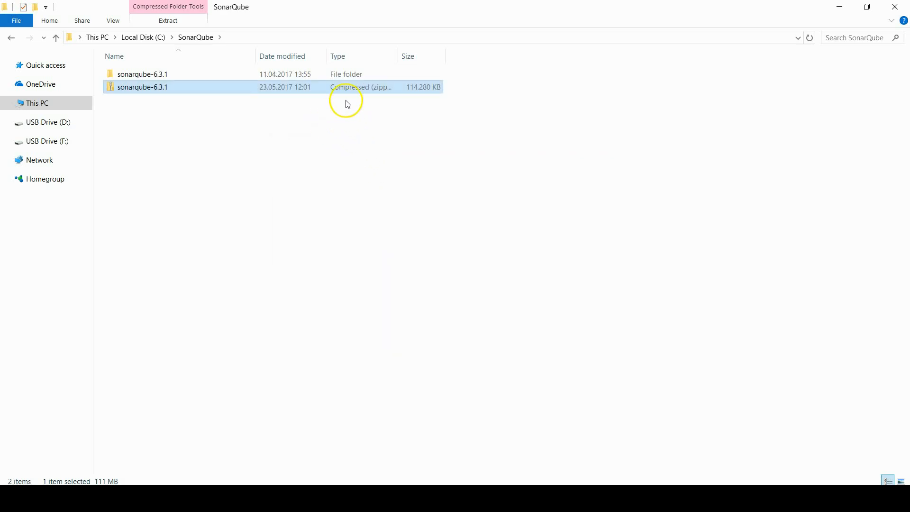
pyautogui.doubleClick(142, 74)
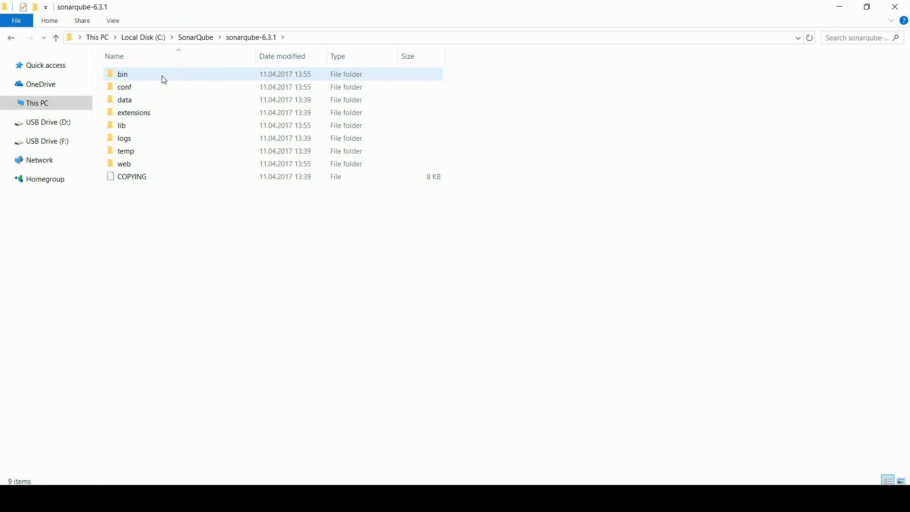
pyautogui.doubleClick(122, 74)
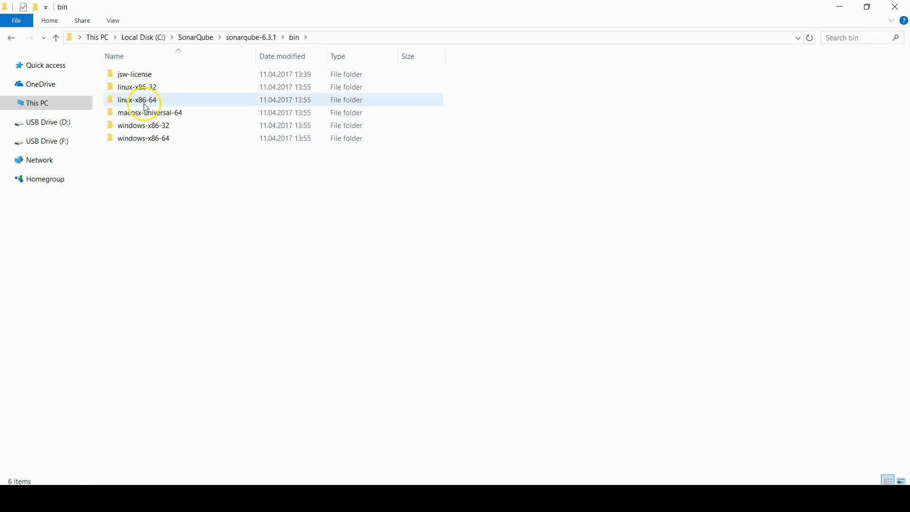
pyautogui.doubleClick(138, 99)
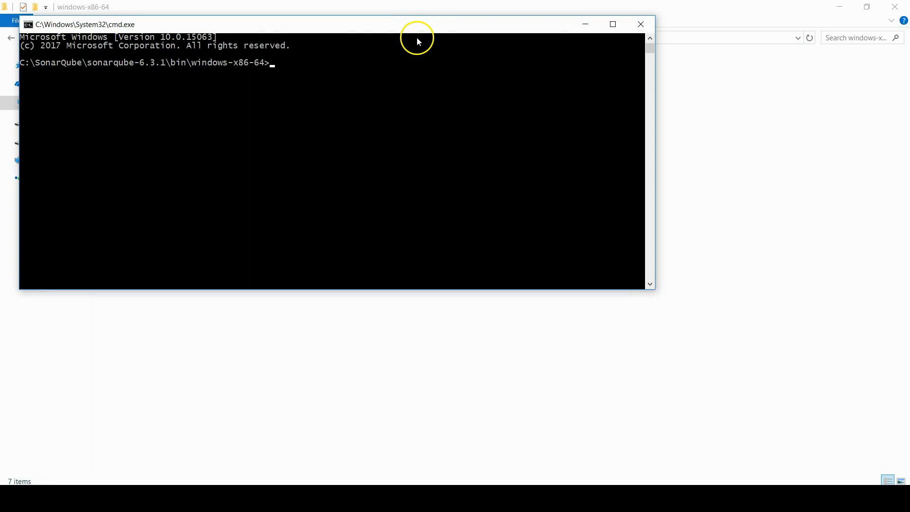
# Run StartSonar.bat in the maximized console and allow Java through the Windows firewall.
pyautogui.click(612, 25)
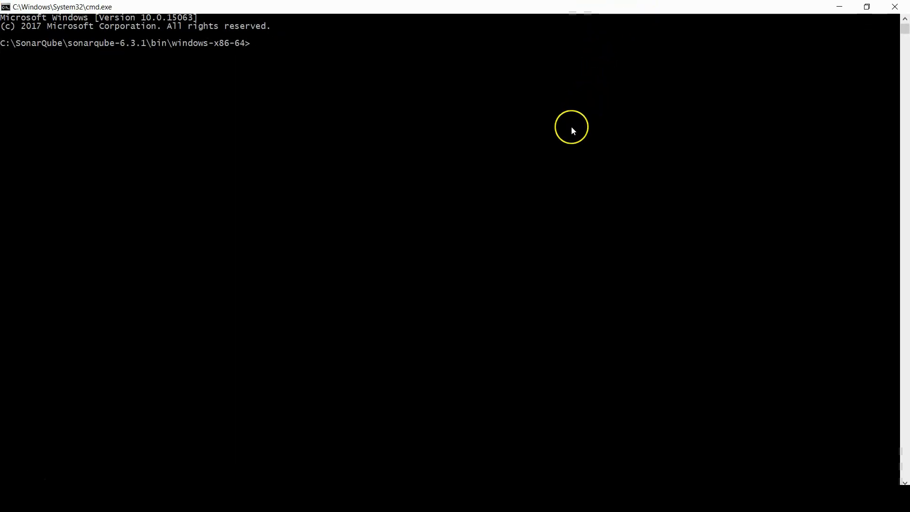
pyautogui.moveTo(563, 129)
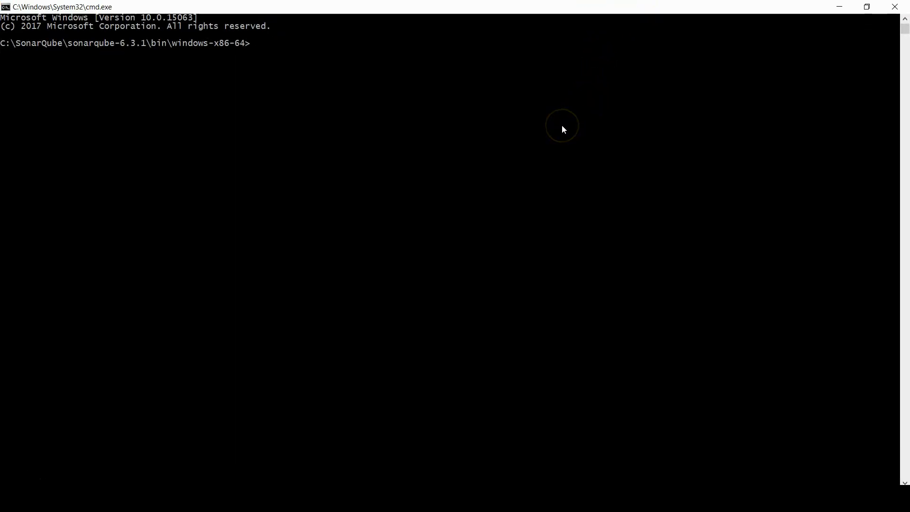
pyautogui.write('StartSonar.bat')
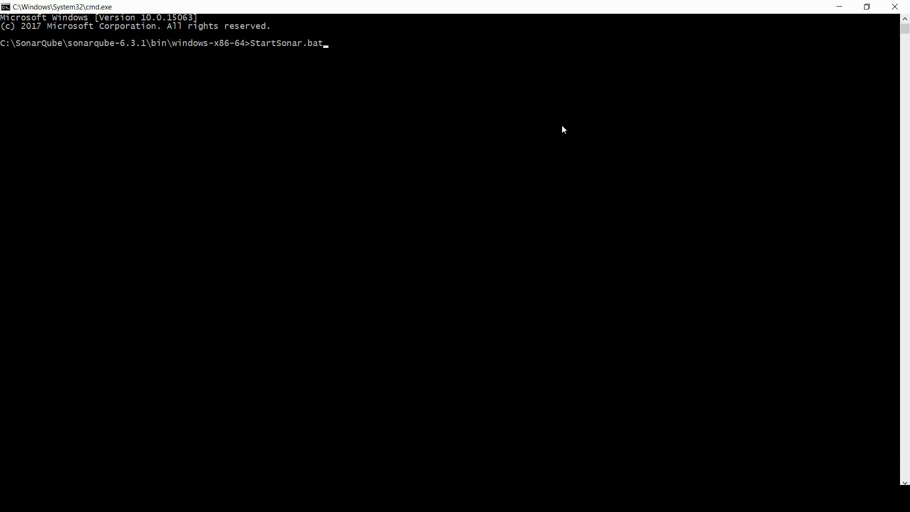
pyautogui.press('Enter')
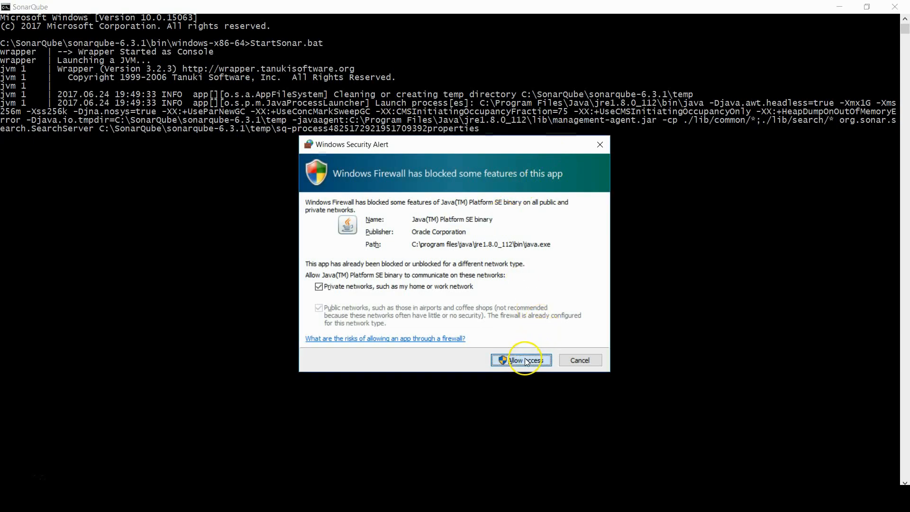
pyautogui.click(521, 360)
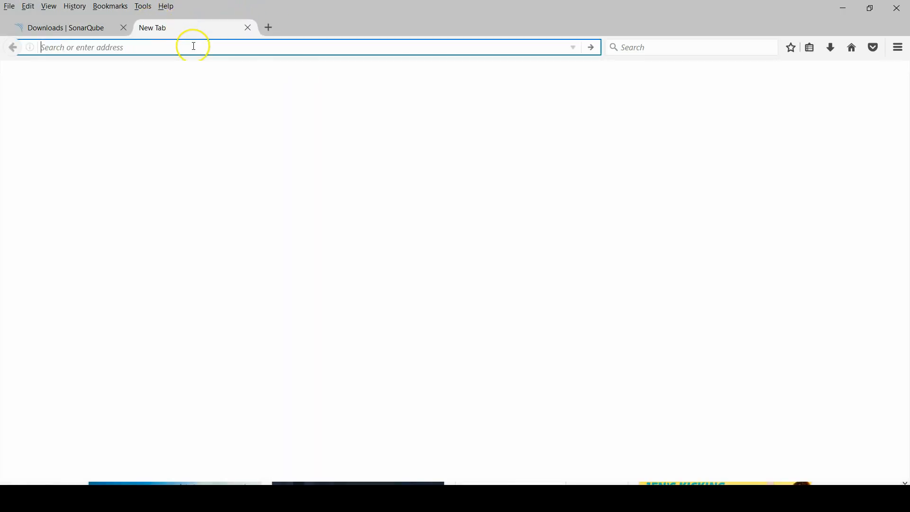
# Load localhost:9000 in a new tab to show SonarQube with zero projects analyzed.
pyautogui.write('localhost:9000/about')
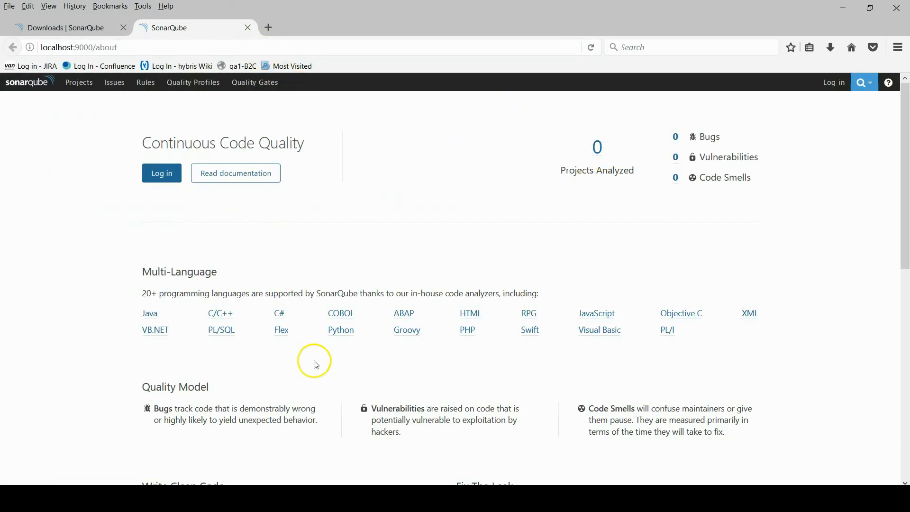
pyautogui.moveTo(591, 133)
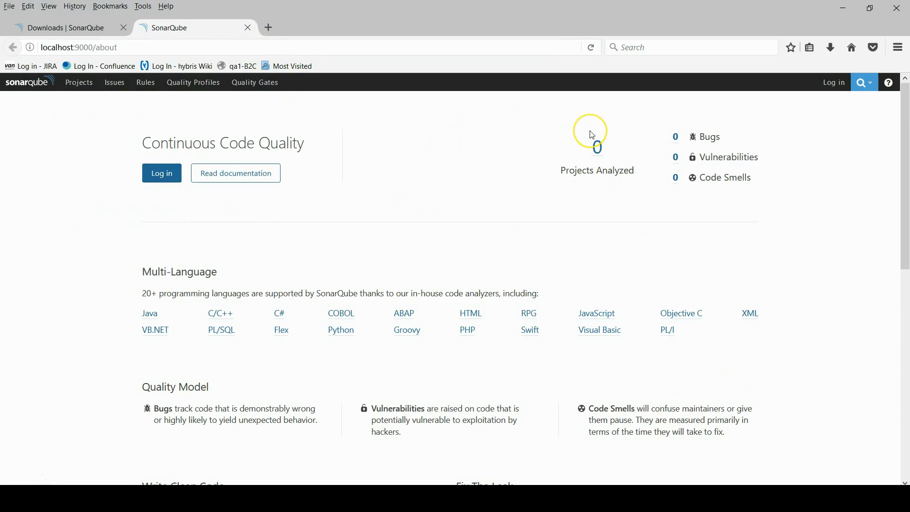
pyautogui.moveTo(599, 127)
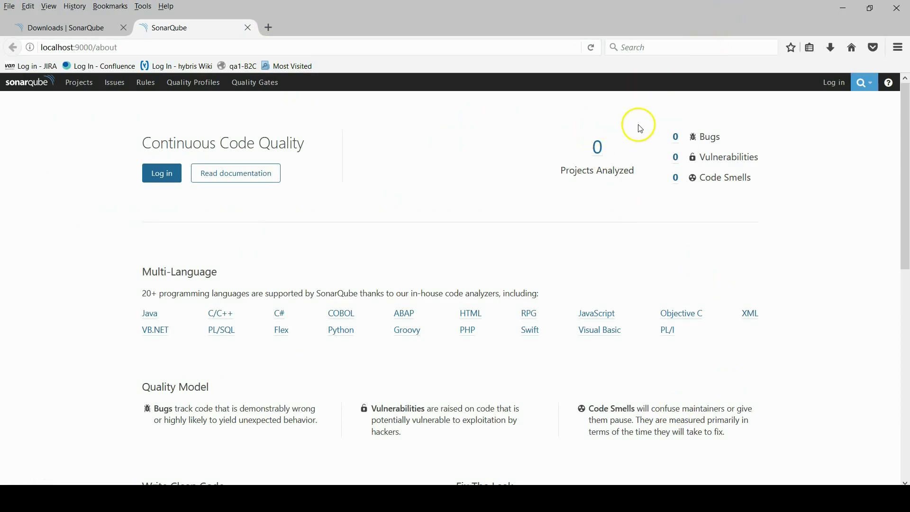
pyautogui.moveTo(429, 315)
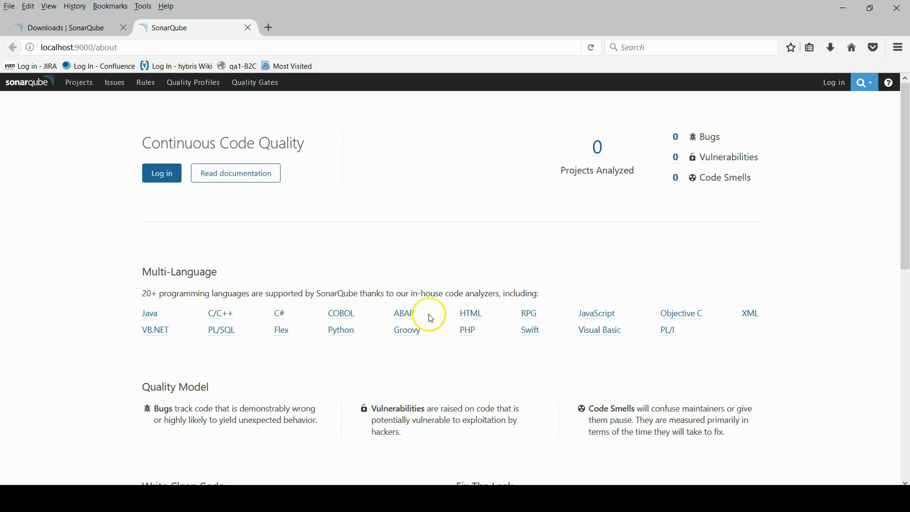
# Go to the 'Analyzing with SonarQube Scanner' guide and download the Windows 64-bit scanner.
pyautogui.click(56, 28)
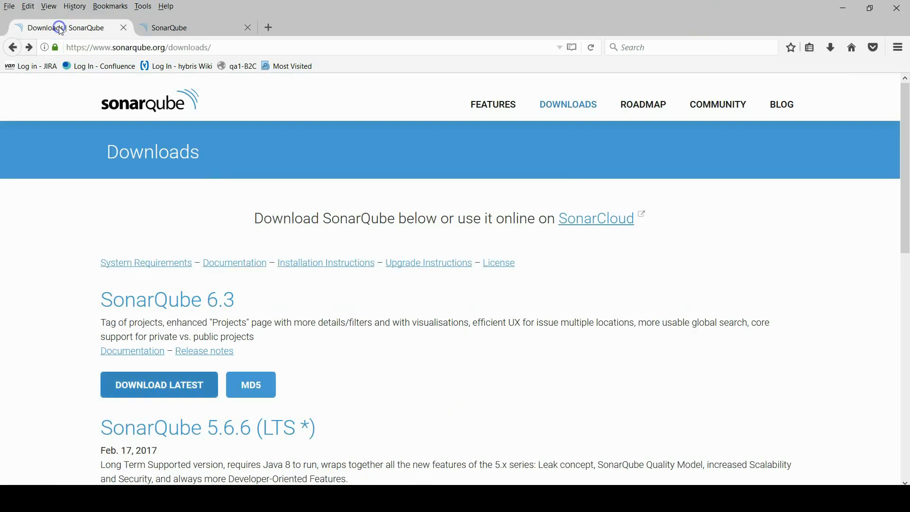
pyautogui.scroll(-3)
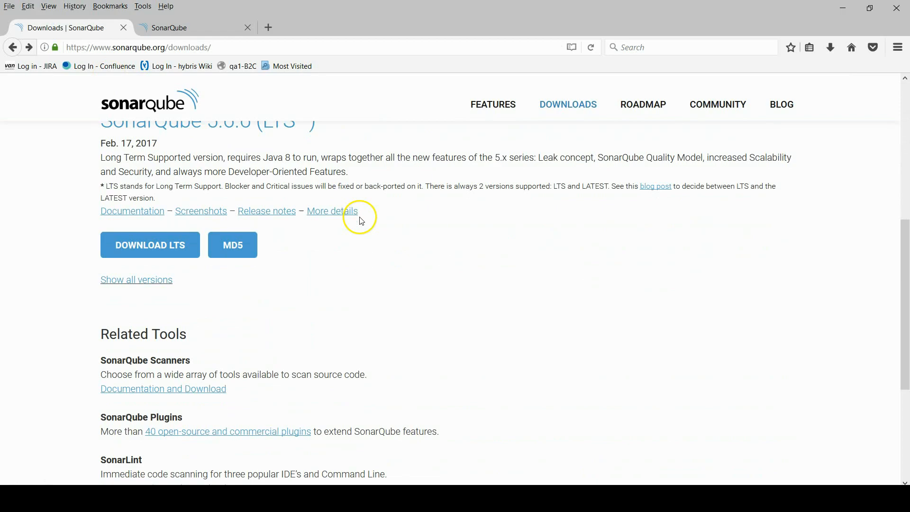
pyautogui.scroll(-3)
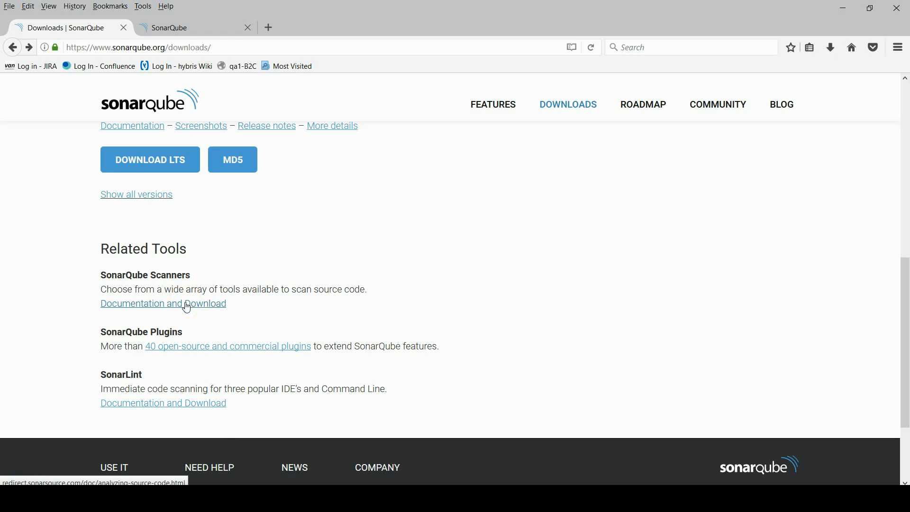
pyautogui.click(185, 304)
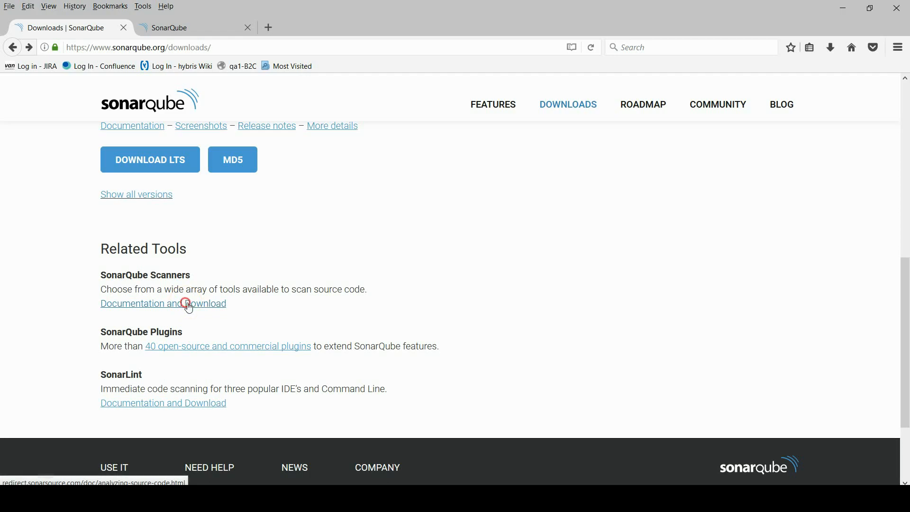
pyautogui.click(186, 303)
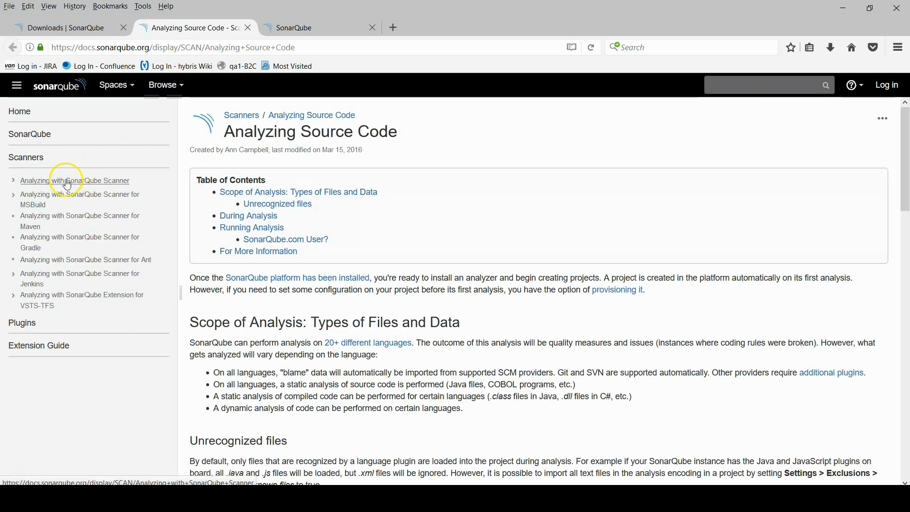
pyautogui.click(67, 180)
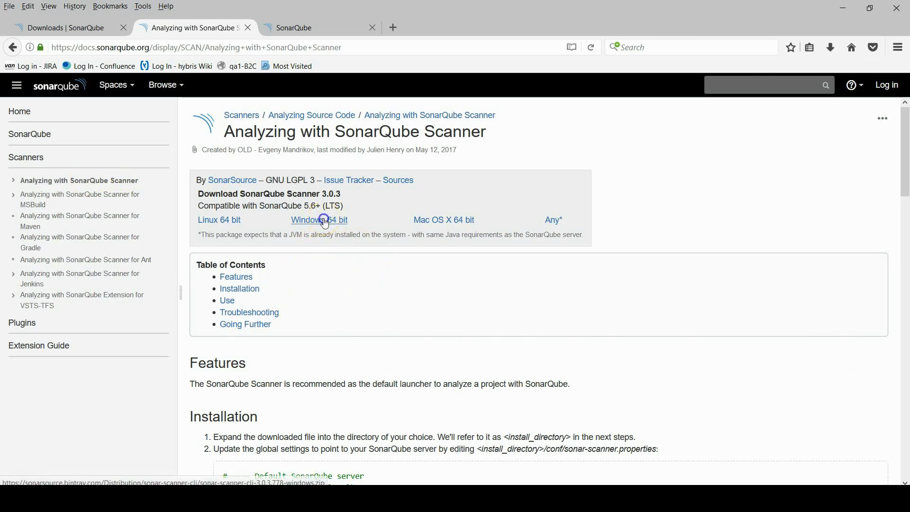
pyautogui.click(323, 220)
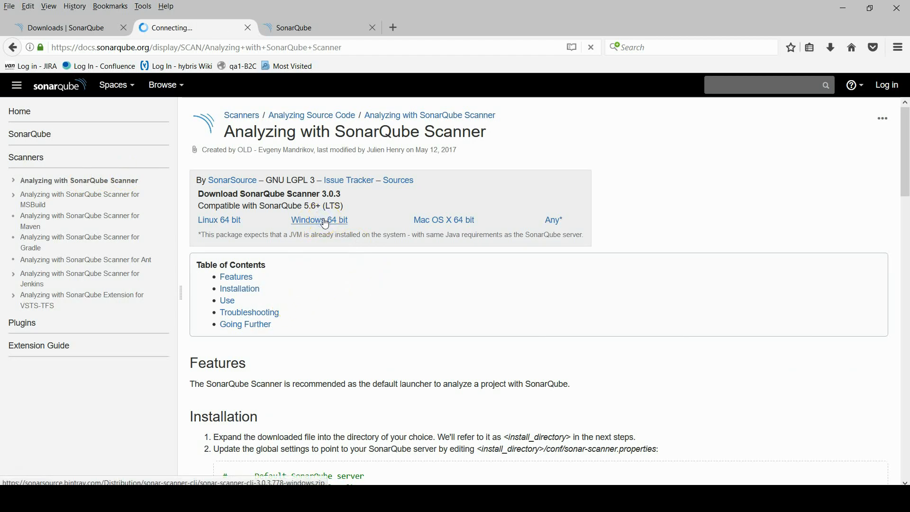
pyautogui.click(319, 219)
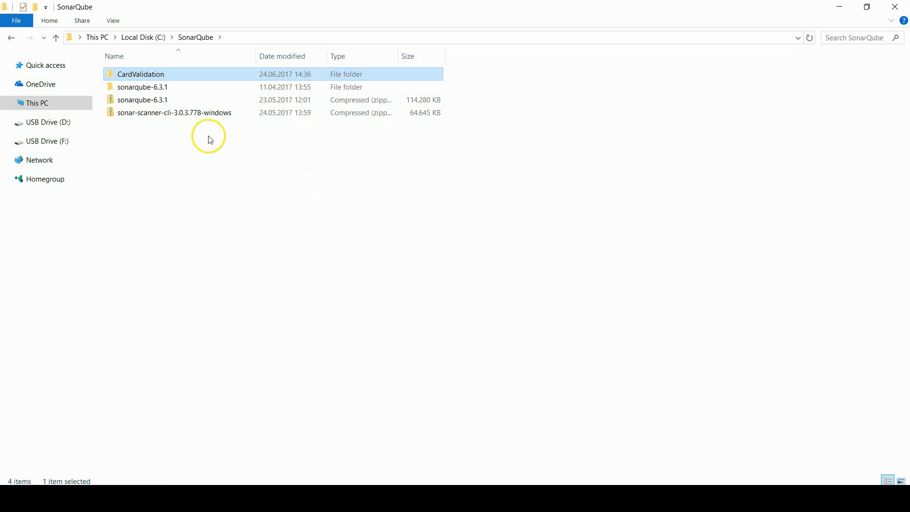
# Extract the sonar-scanner-cli-3.0.3.778-windows archive in place and select the bin folder path.
pyautogui.rightClick(170, 113)
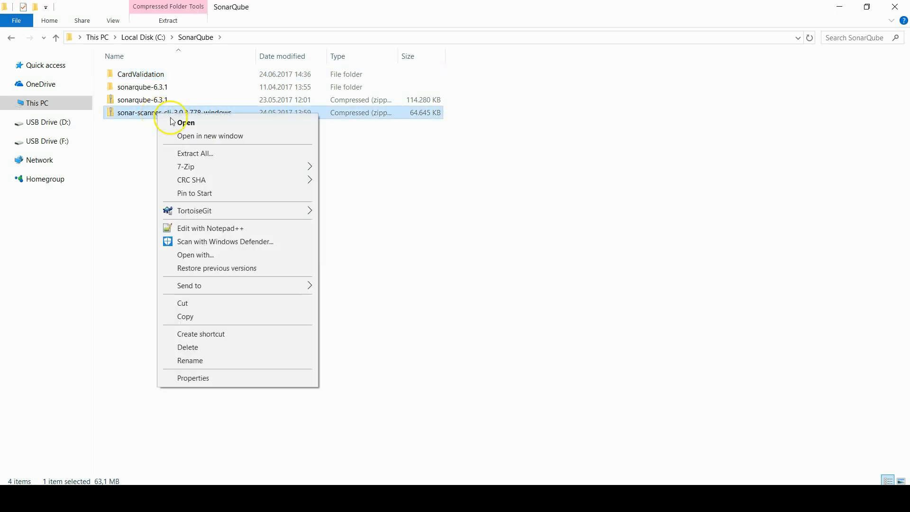
pyautogui.moveTo(185, 166)
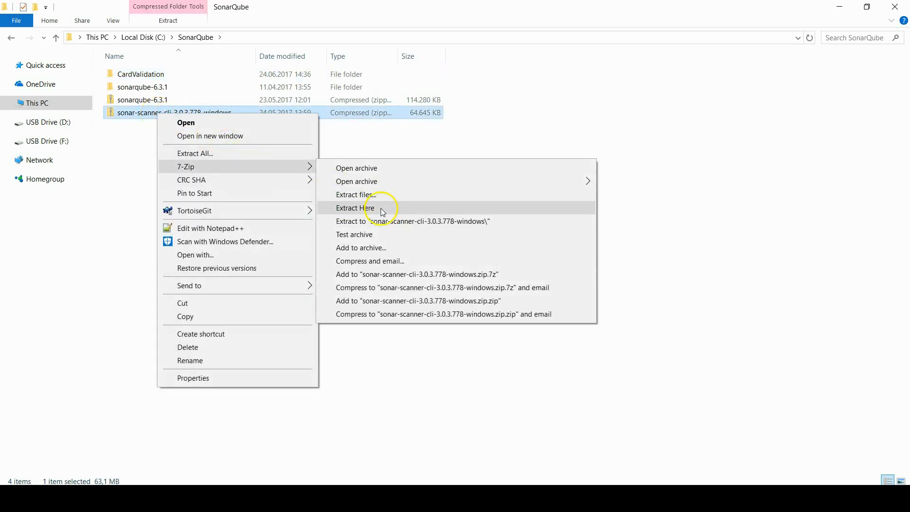
pyautogui.click(355, 208)
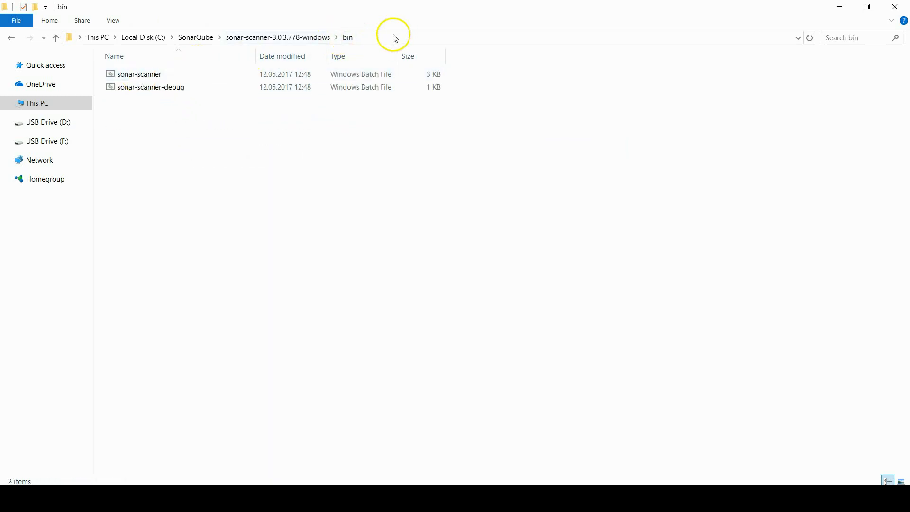
pyautogui.click(394, 37)
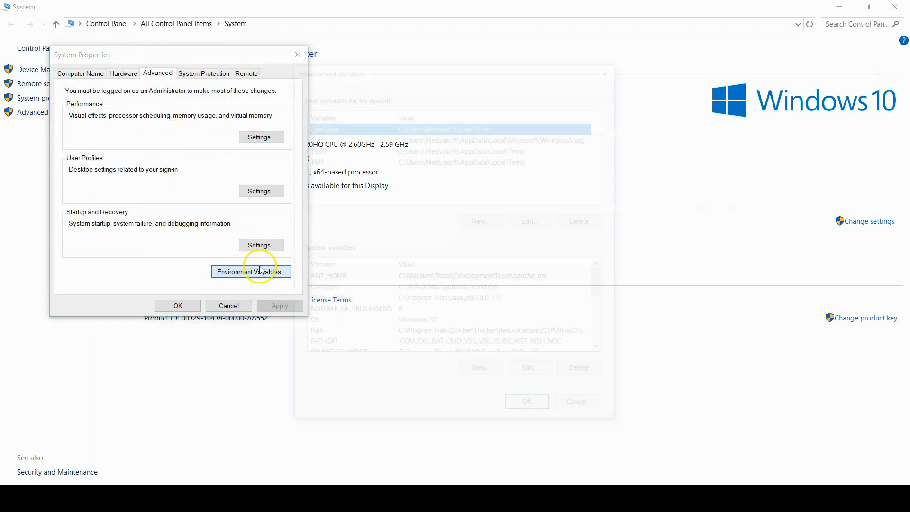
# Confirm the system Path lists the sonar-scanner bin folder, then close Environment Variables.
pyautogui.click(251, 272)
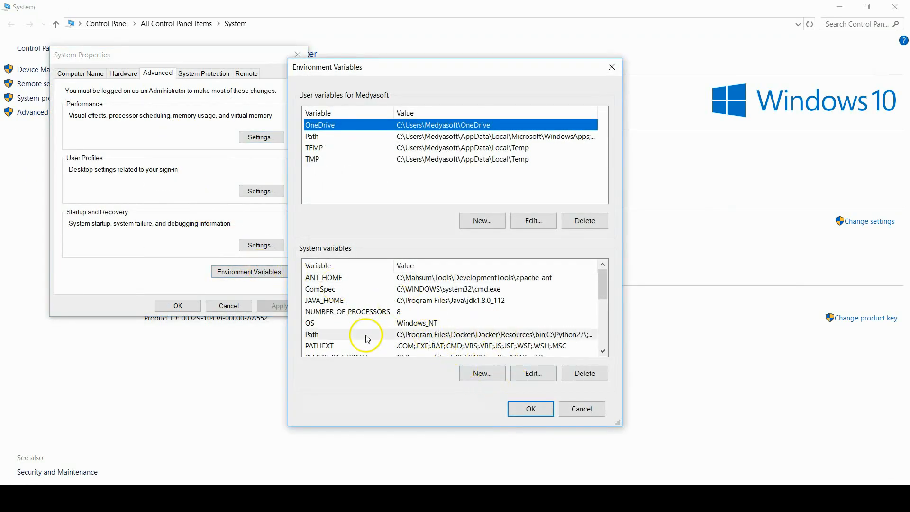
pyautogui.click(533, 373)
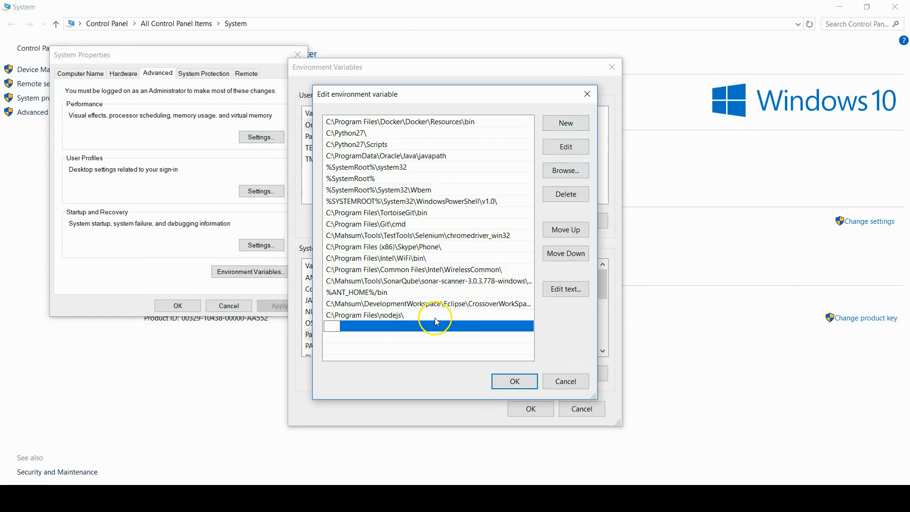
pyautogui.click(514, 381)
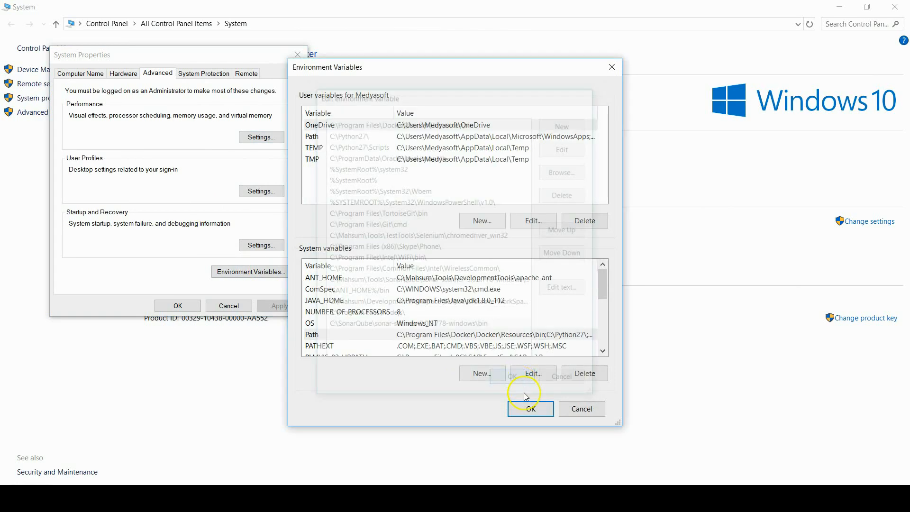
pyautogui.click(530, 409)
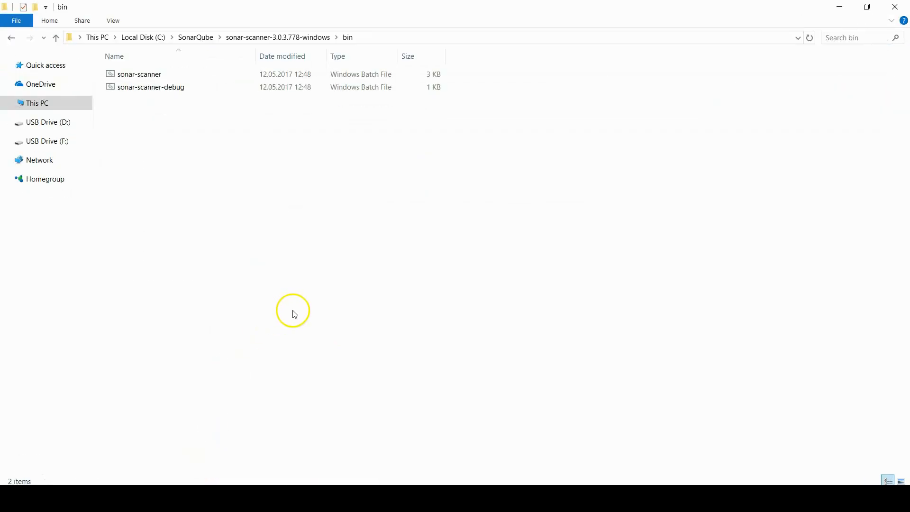
# Browse from C:\SonarQube into CardValidation\src to verify the Java source, then go back.
pyautogui.click(195, 38)
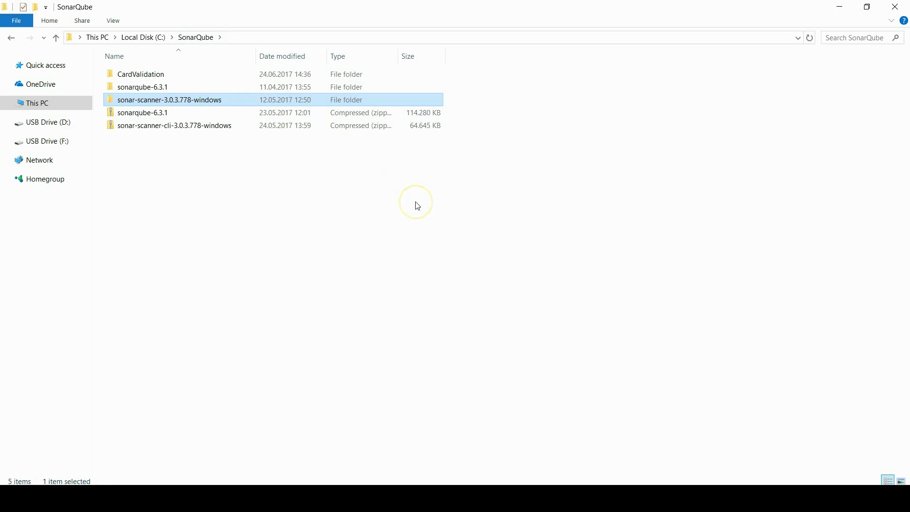
pyautogui.moveTo(417, 205)
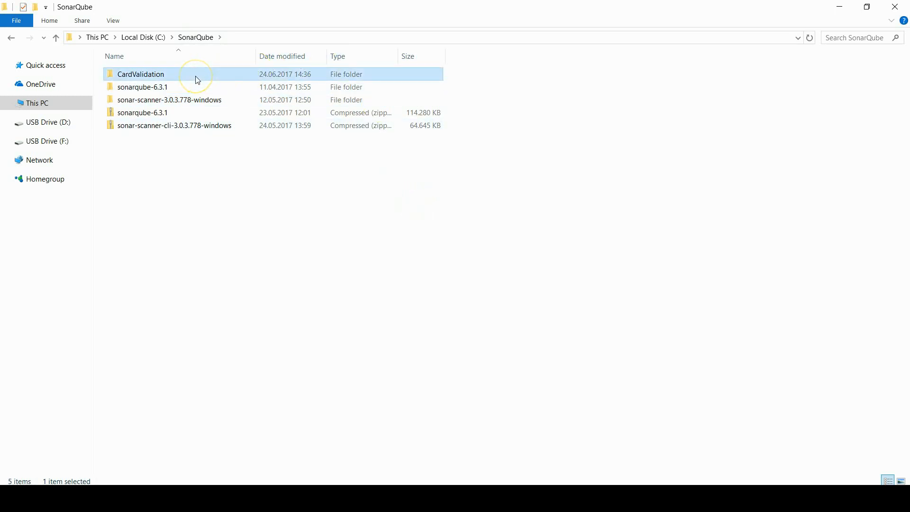
pyautogui.doubleClick(140, 73)
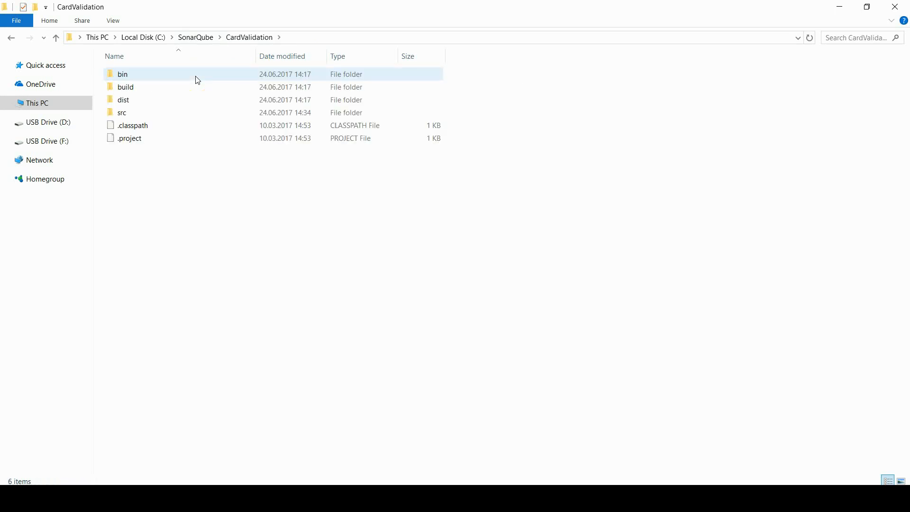
pyautogui.doubleClick(121, 112)
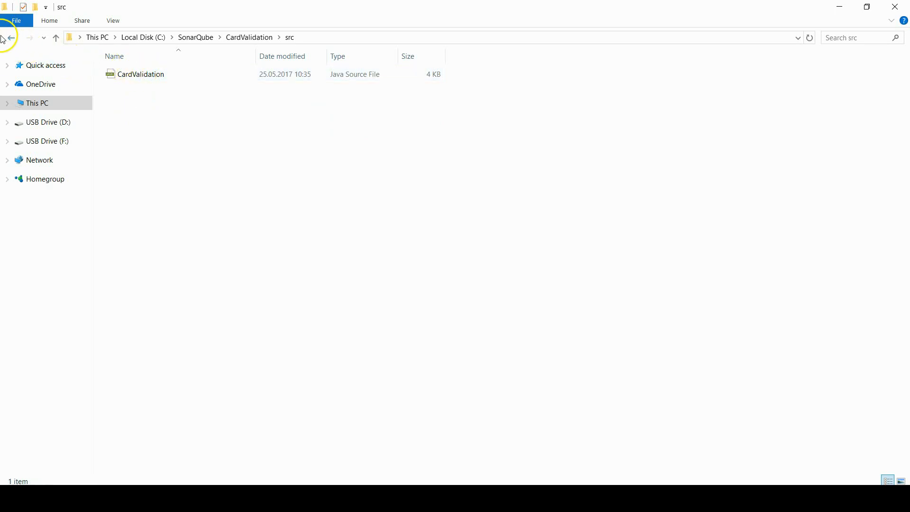
pyautogui.click(9, 38)
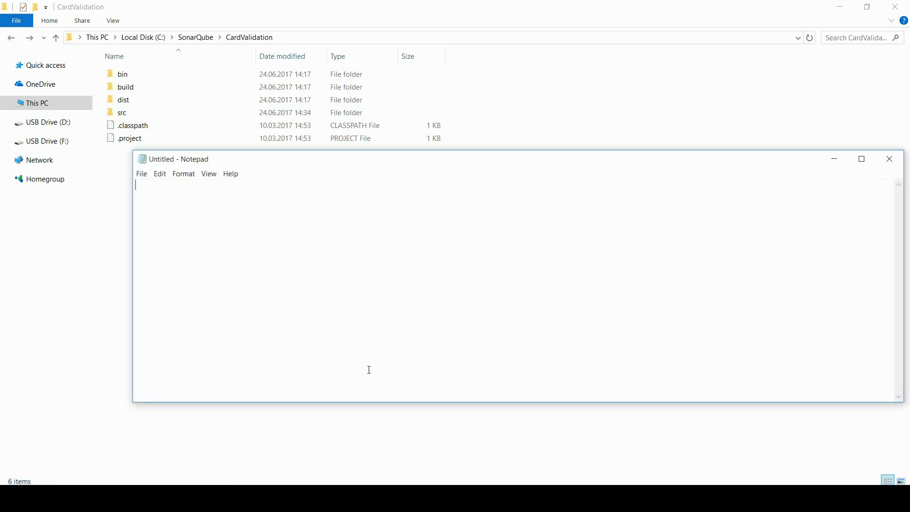
# Enter the sonar properties (projectKey, projectName, projectVersion, sources=./src) and start Save As.
pyautogui.write('# must be unique in a given SonarQube instance')
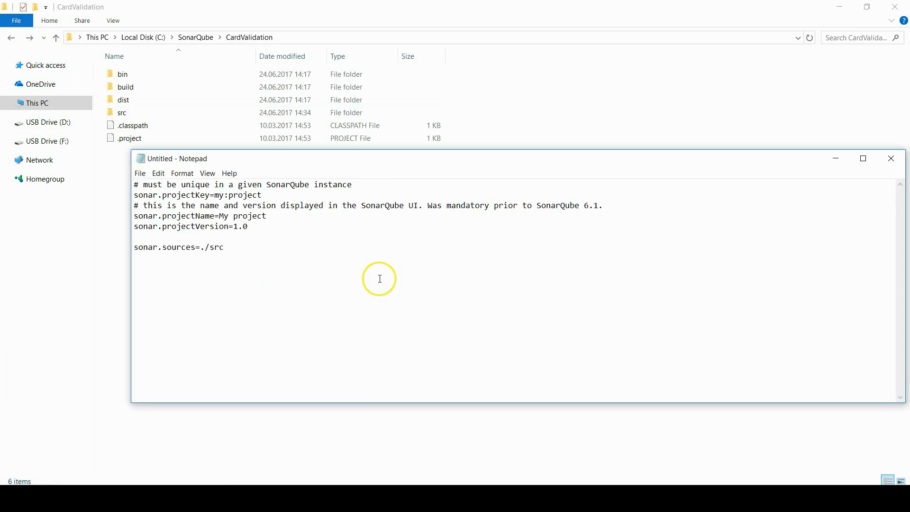
pyautogui.click(262, 194)
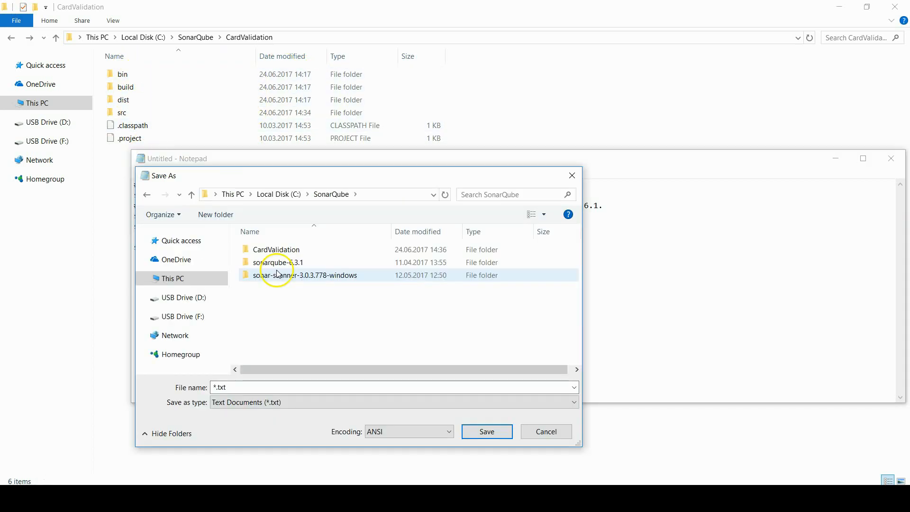
# Save as sonar-project.properties in CardValidation with UTF-8 encoding, then close Notepad.
pyautogui.doubleClick(275, 249)
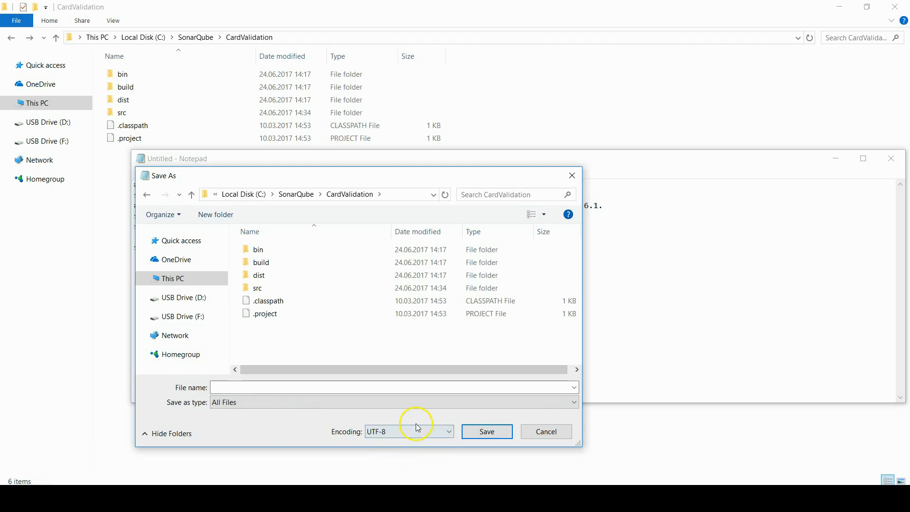
pyautogui.write('sonar-project.properties')
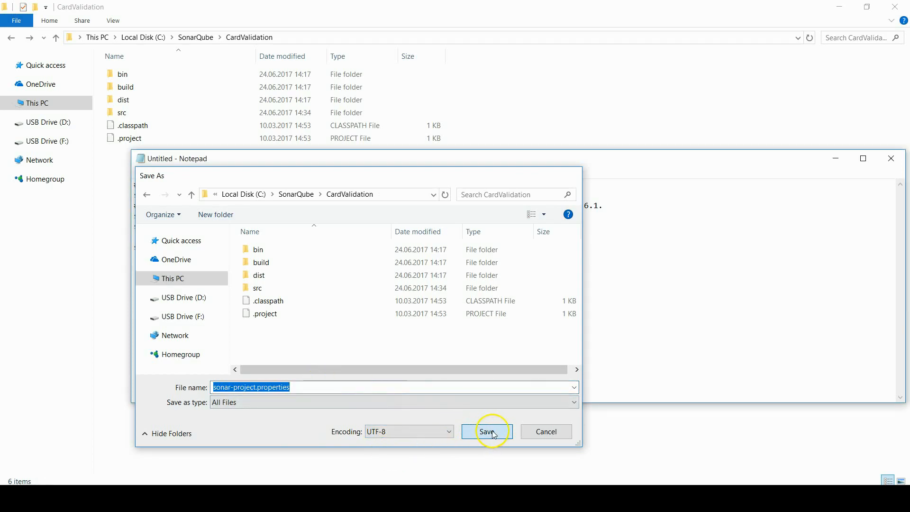
pyautogui.click(490, 432)
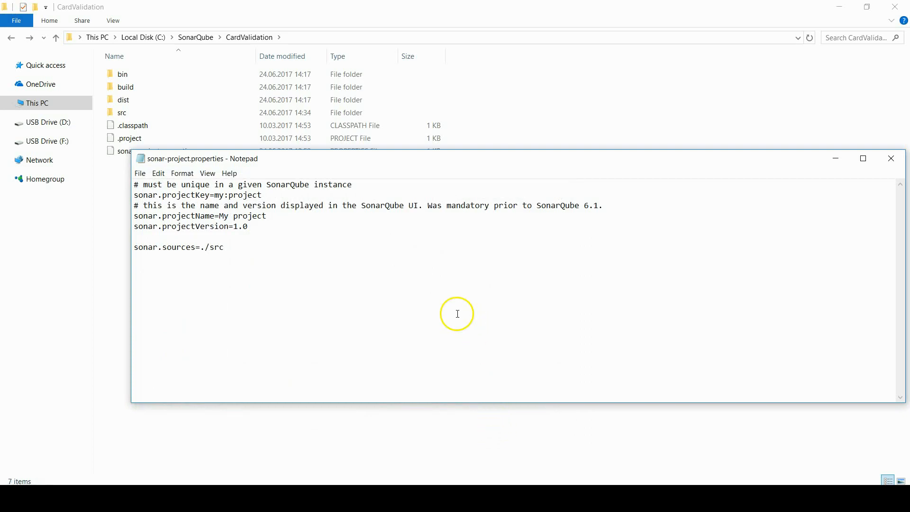
pyautogui.moveTo(437, 308)
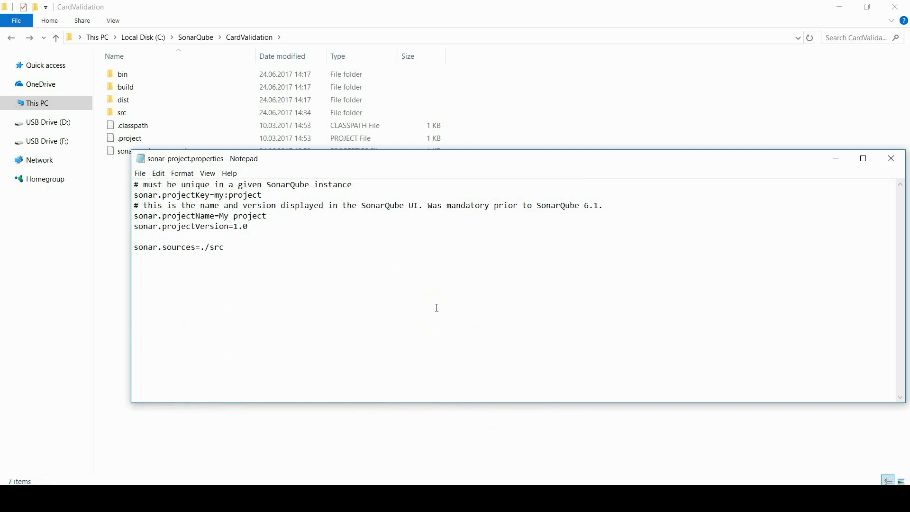
pyautogui.moveTo(411, 32)
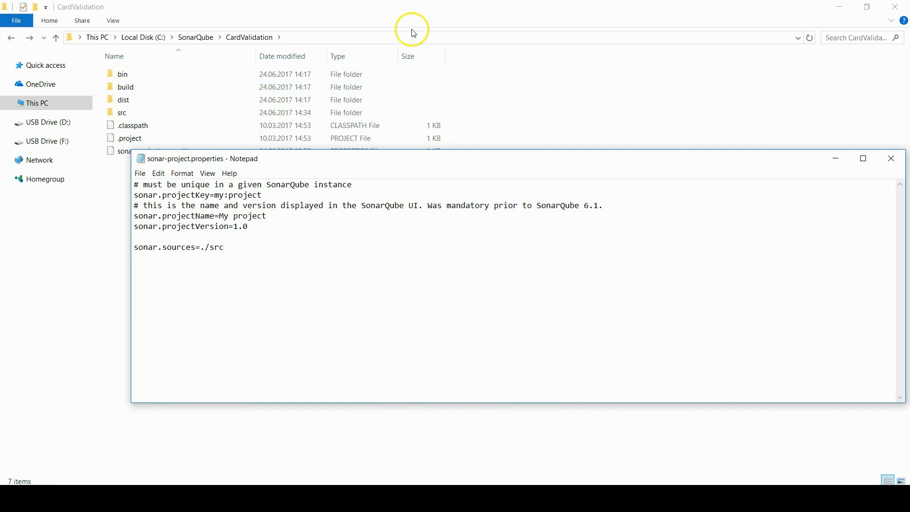
pyautogui.click(891, 158)
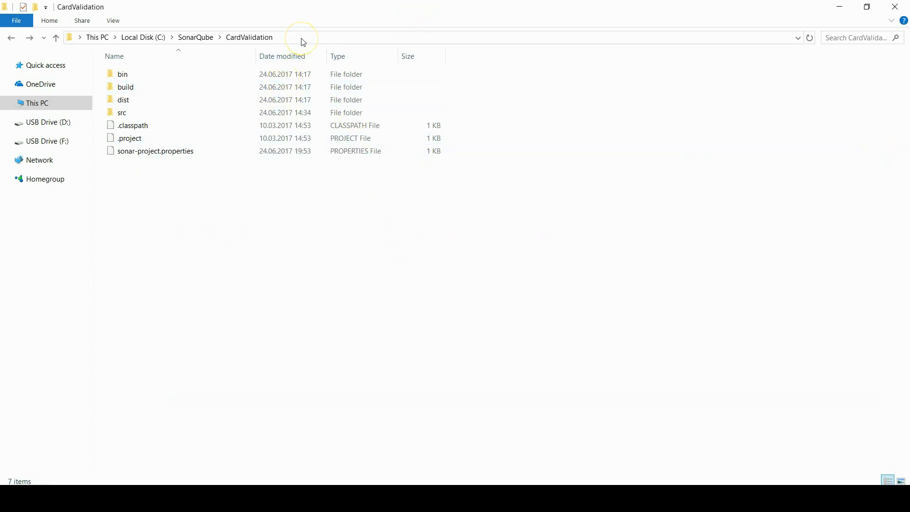
# Run sonar-scanner from a command prompt in the CardValidation folder until EXECUTION SUCCESS.
pyautogui.click(301, 39)
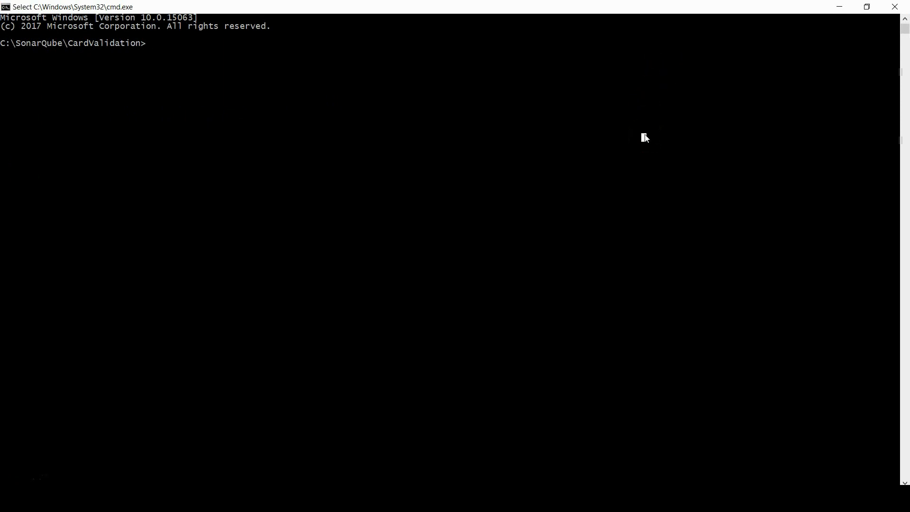
pyautogui.write('sonar-')
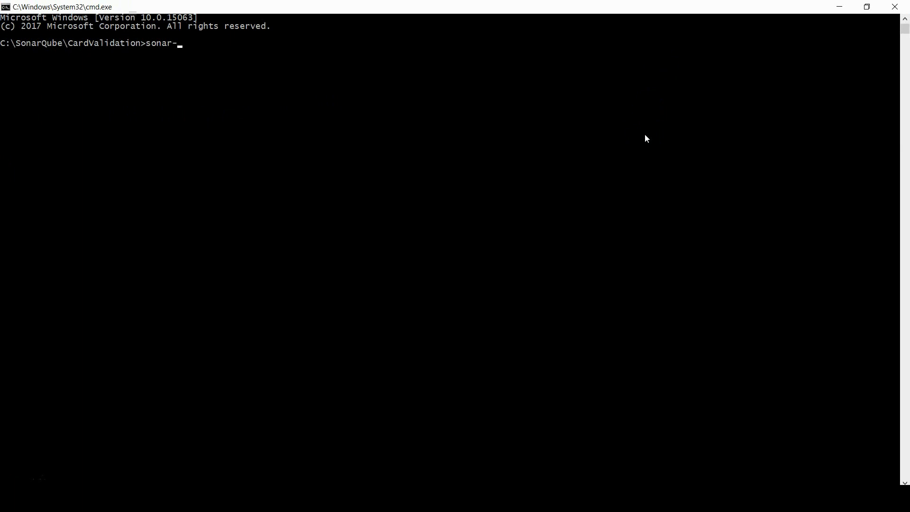
pyautogui.write('scanner')
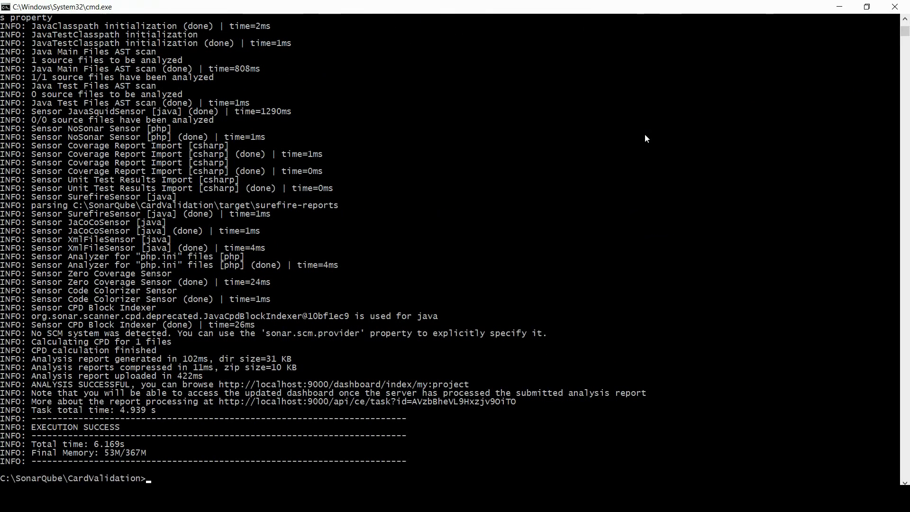
pyautogui.click(121, 426)
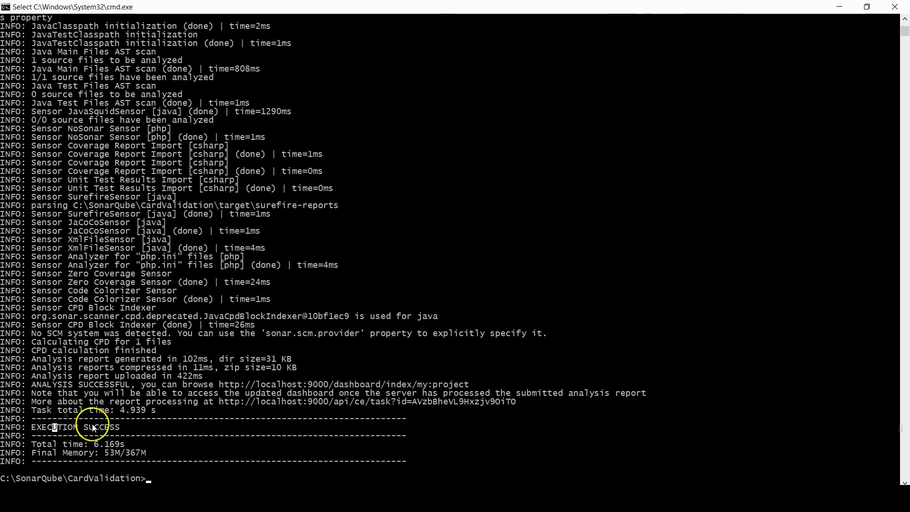
pyautogui.moveTo(138, 417)
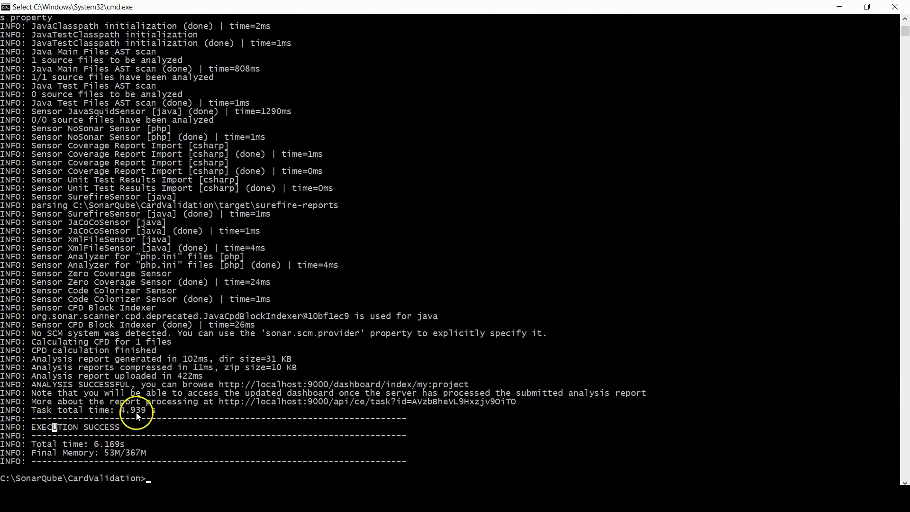
pyautogui.moveTo(161, 408)
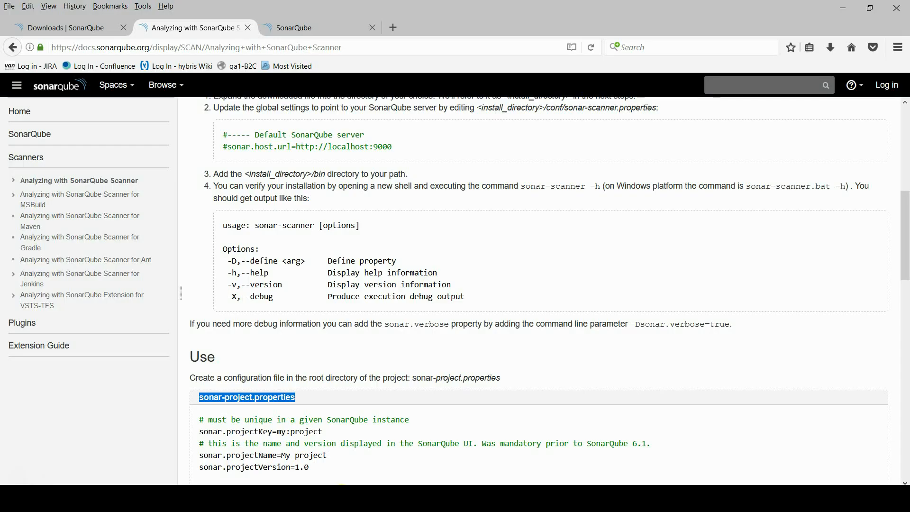
# Open My project's dashboard from the Projects list on localhost:9000.
pyautogui.click(305, 27)
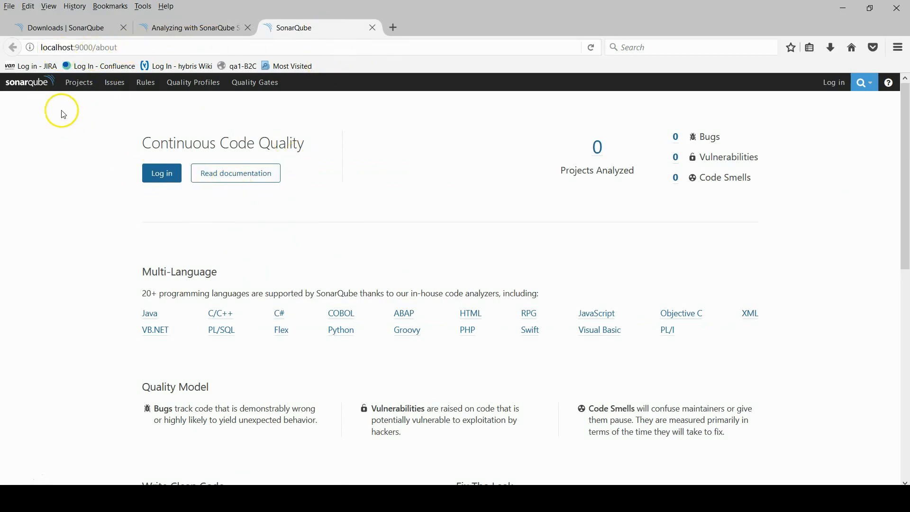
pyautogui.moveTo(56, 121)
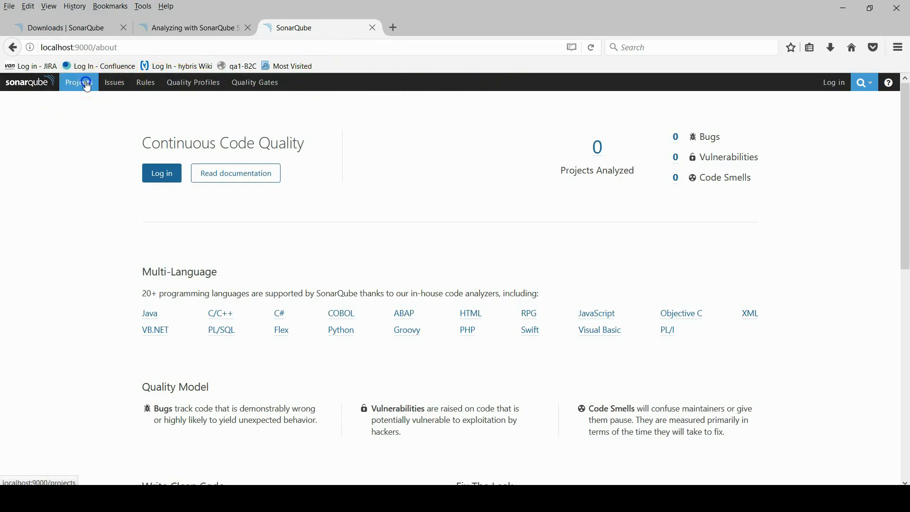
pyautogui.click(78, 82)
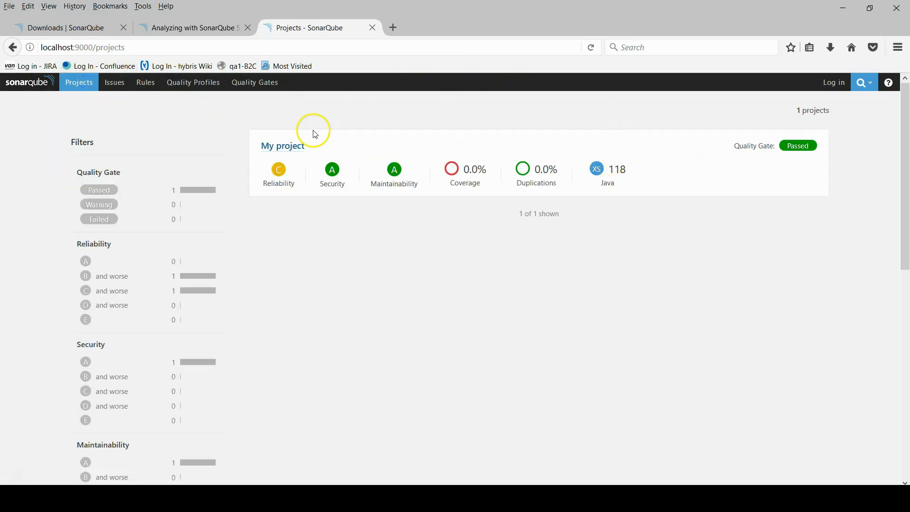
pyautogui.moveTo(272, 155)
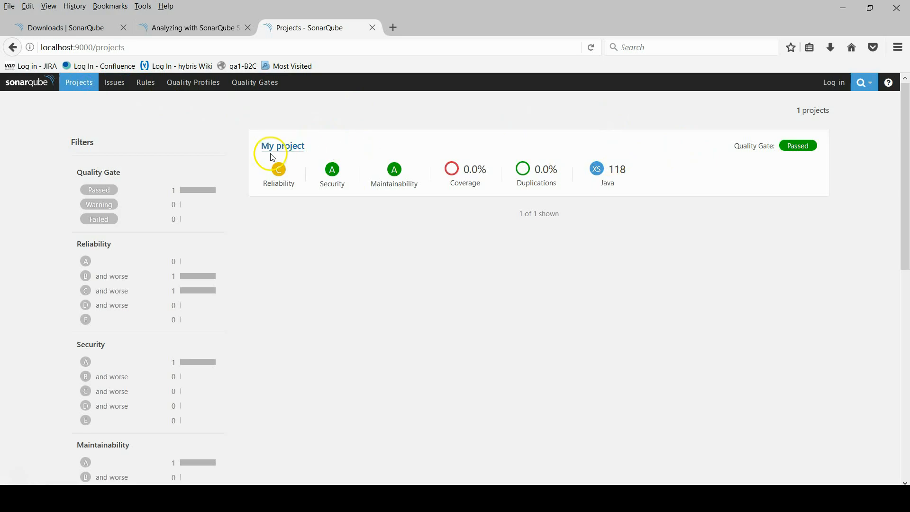
pyautogui.click(282, 146)
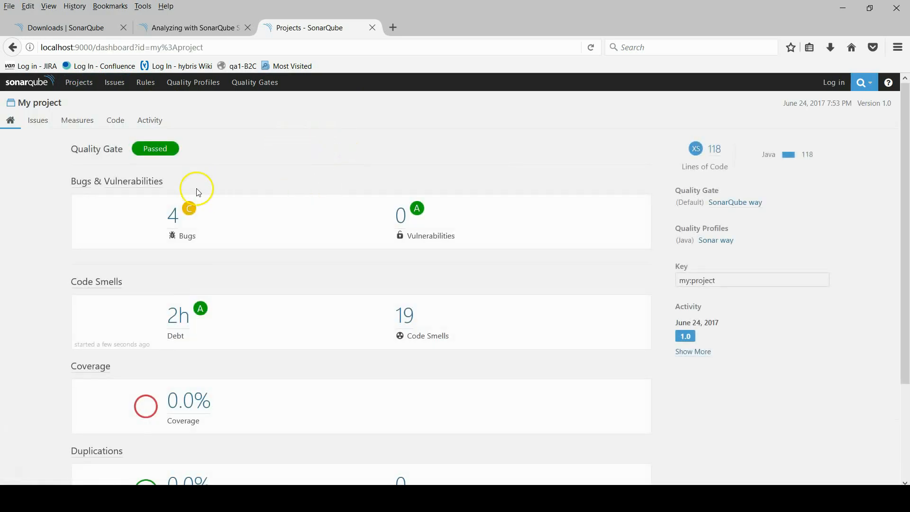
pyautogui.moveTo(173, 218)
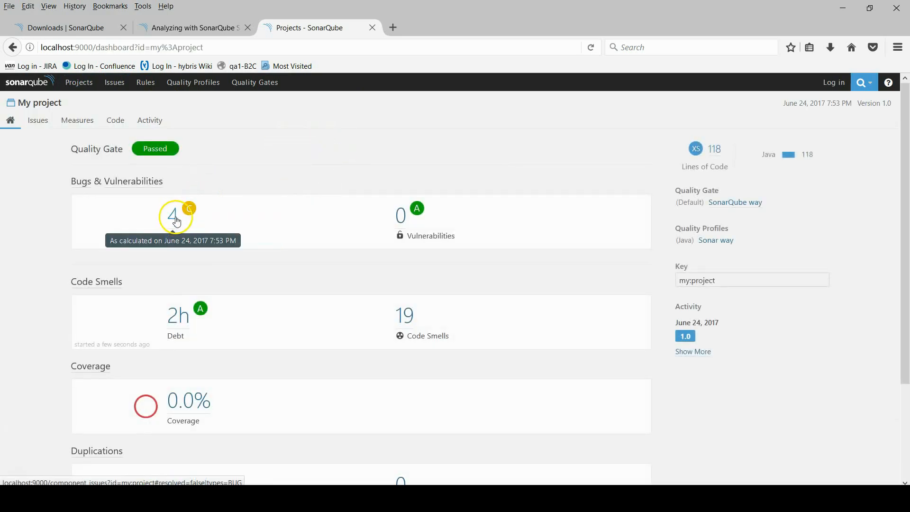
pyautogui.moveTo(179, 295)
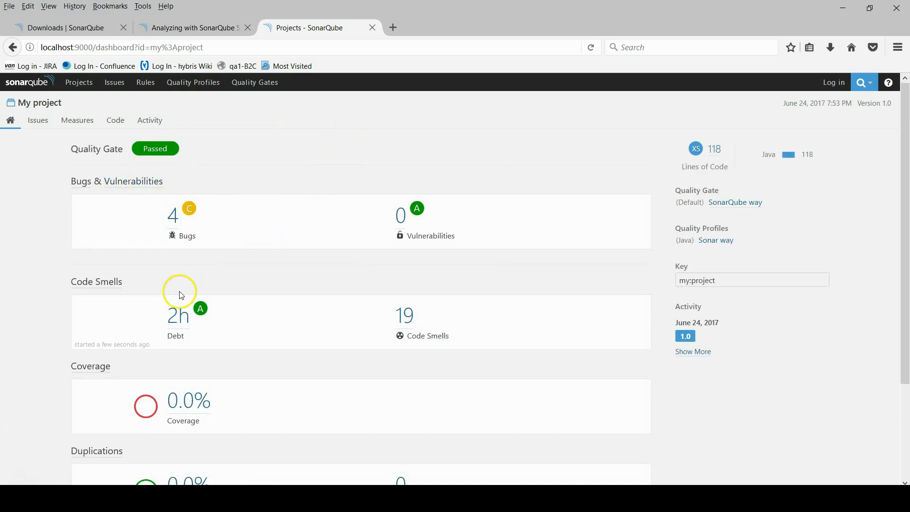
# Open the 4 bugs listed under Bugs & Vulnerabilities on the dashboard.
pyautogui.scroll(-3)
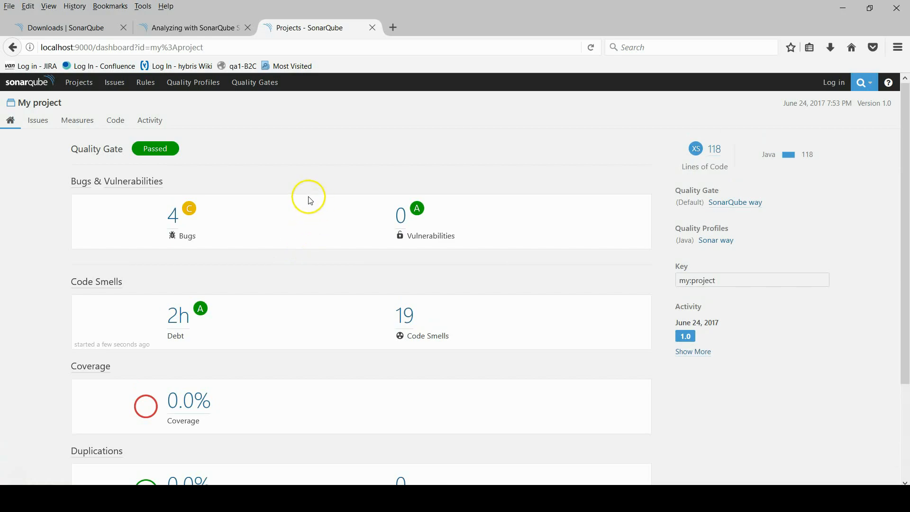
pyautogui.click(173, 223)
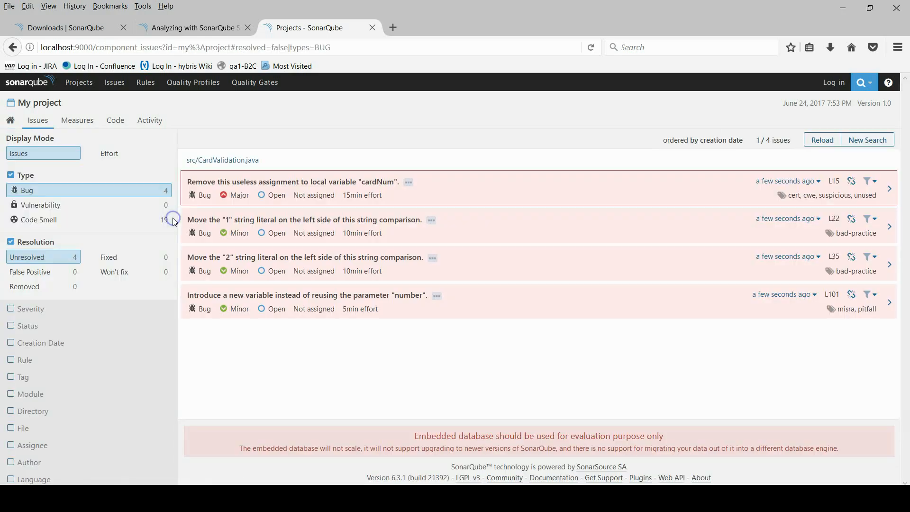
pyautogui.moveTo(272, 206)
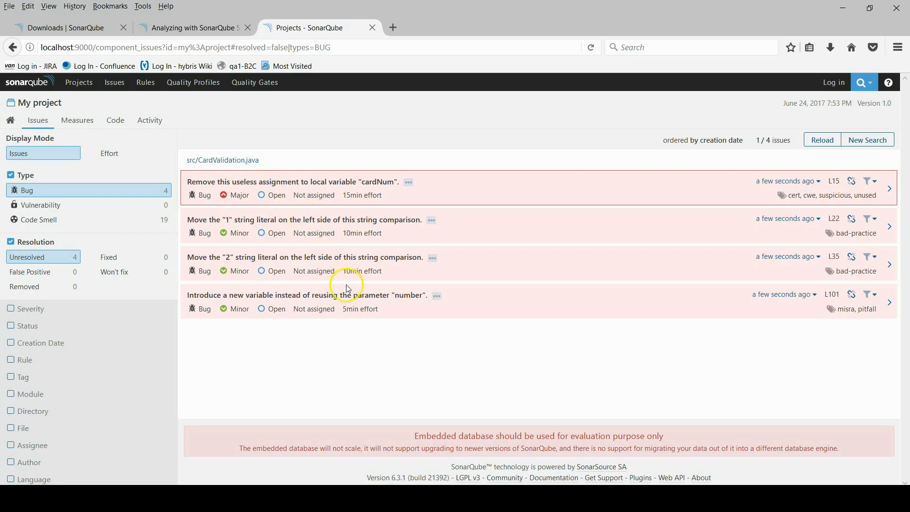
pyautogui.moveTo(747, 269)
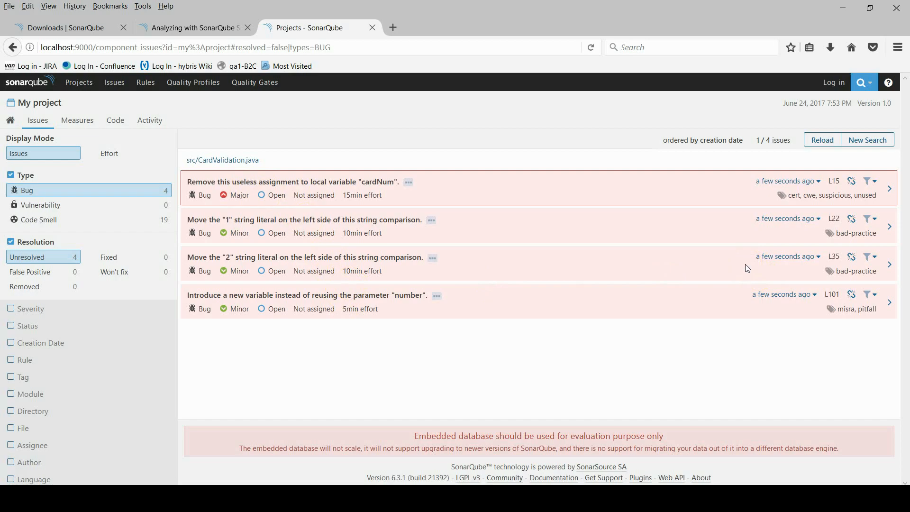
pyautogui.moveTo(681, 391)
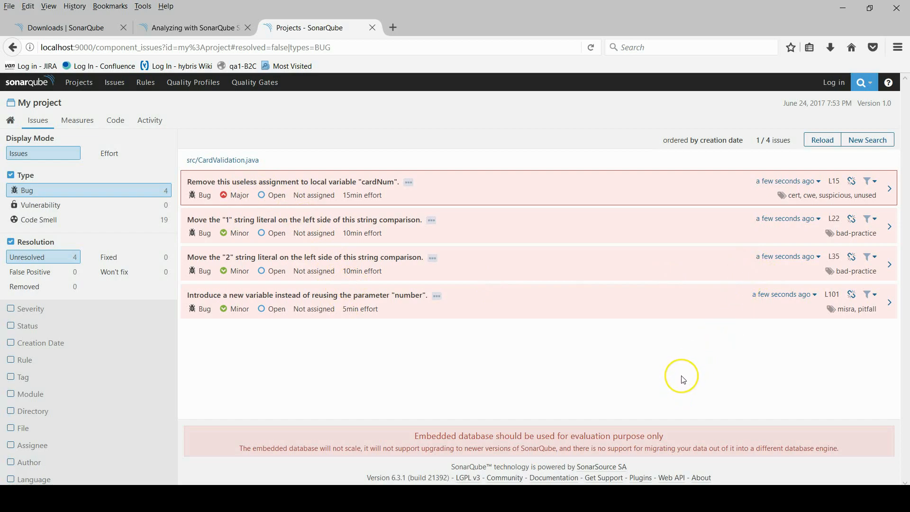
pyautogui.moveTo(679, 354)
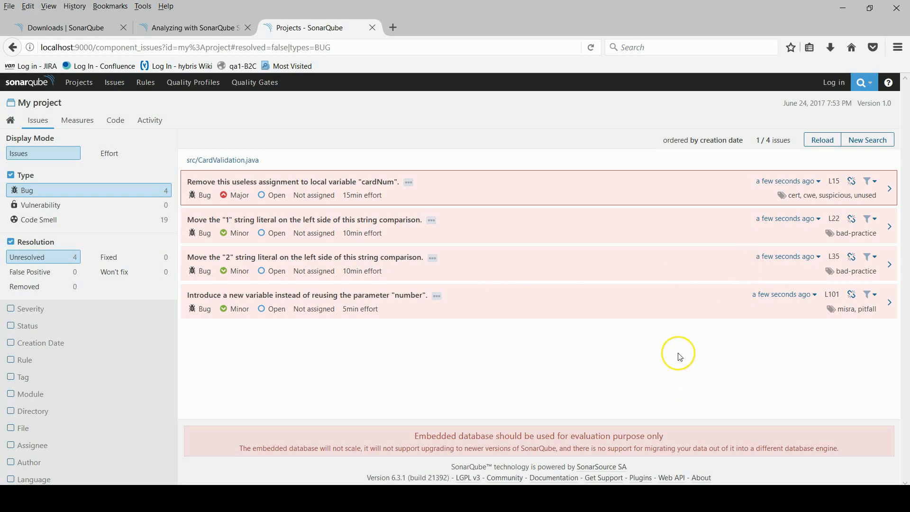
pyautogui.moveTo(684, 346)
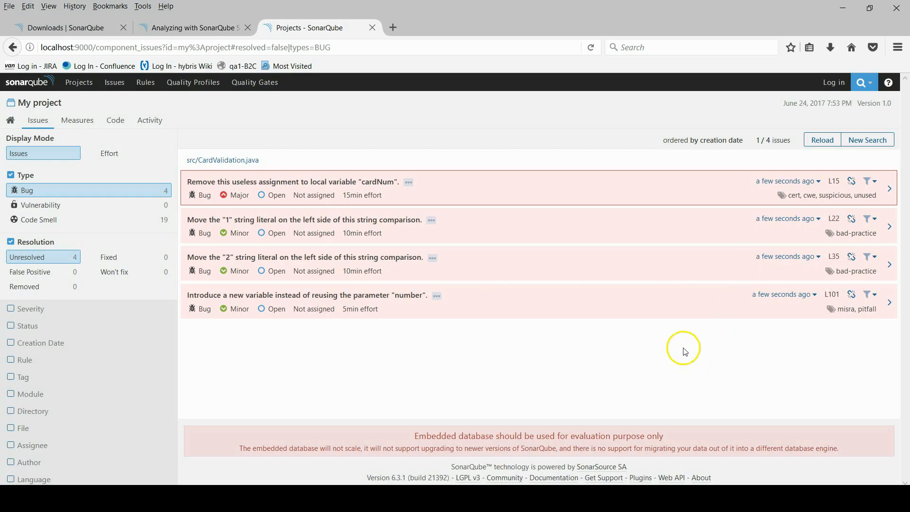
pyautogui.moveTo(483, 113)
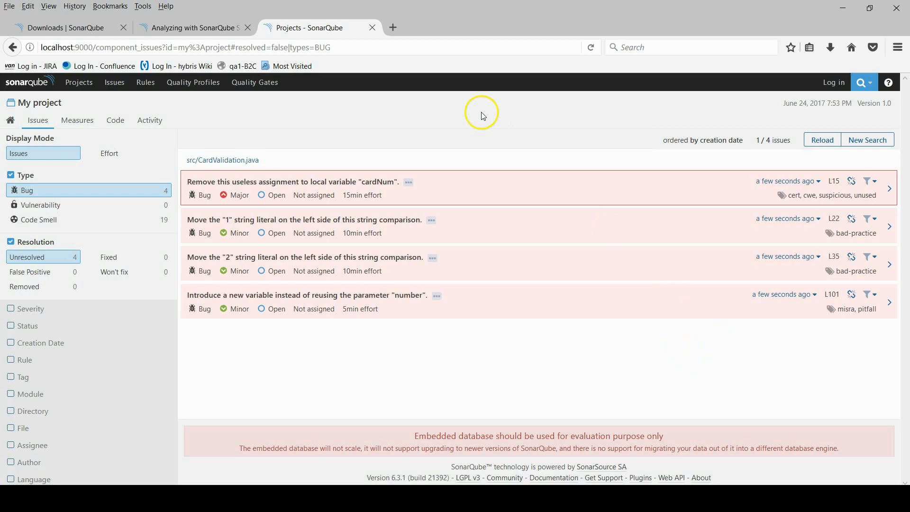
pyautogui.moveTo(19, 478)
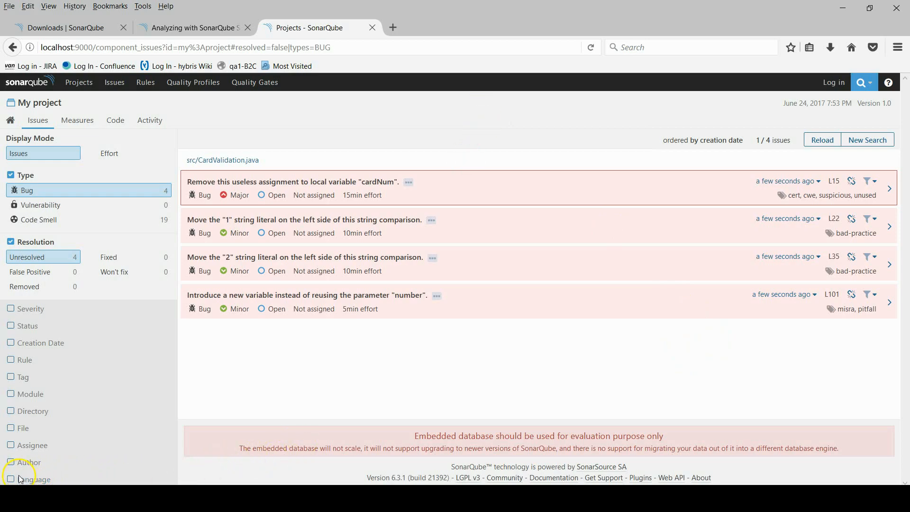